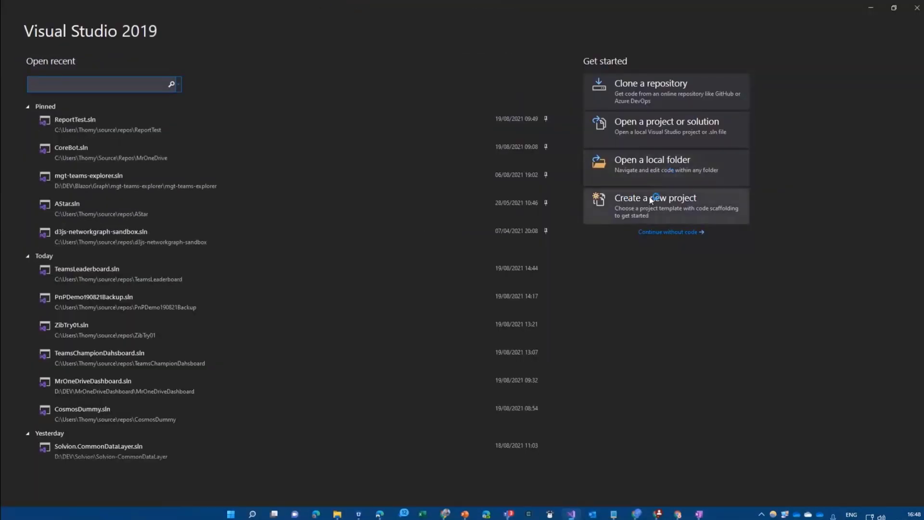
Set up a new Microsoft Teams App project named PnpDemo with company name Solvion.
{"action": "left_click", "coordinate": [654, 197]}
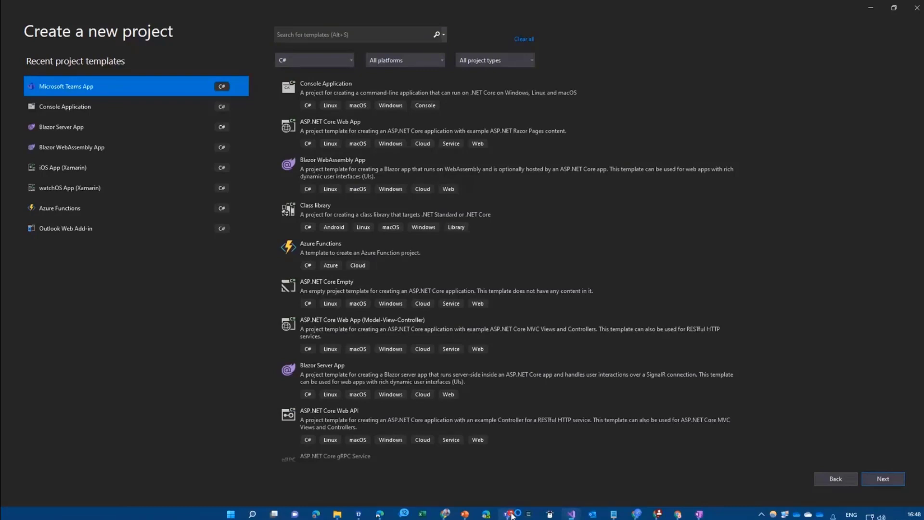
{"action": "left_click", "coordinate": [508, 514]}
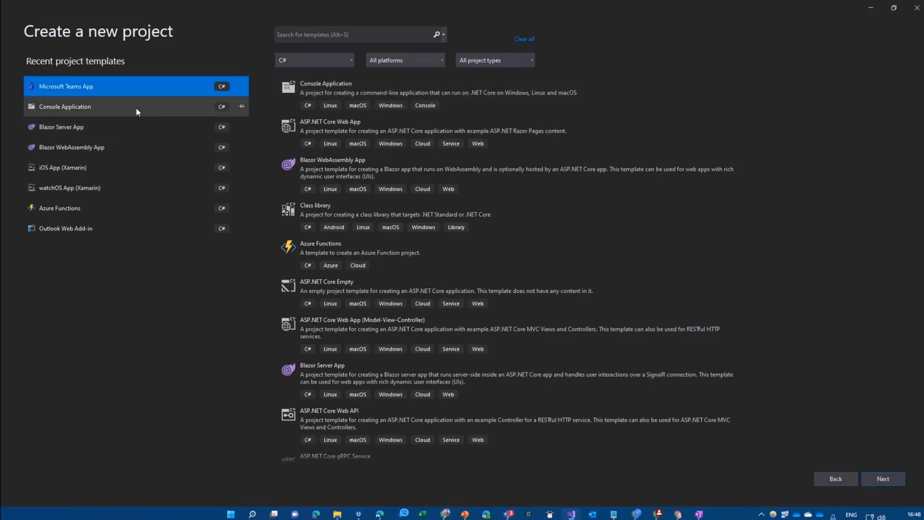
{"action": "left_click", "coordinate": [882, 478]}
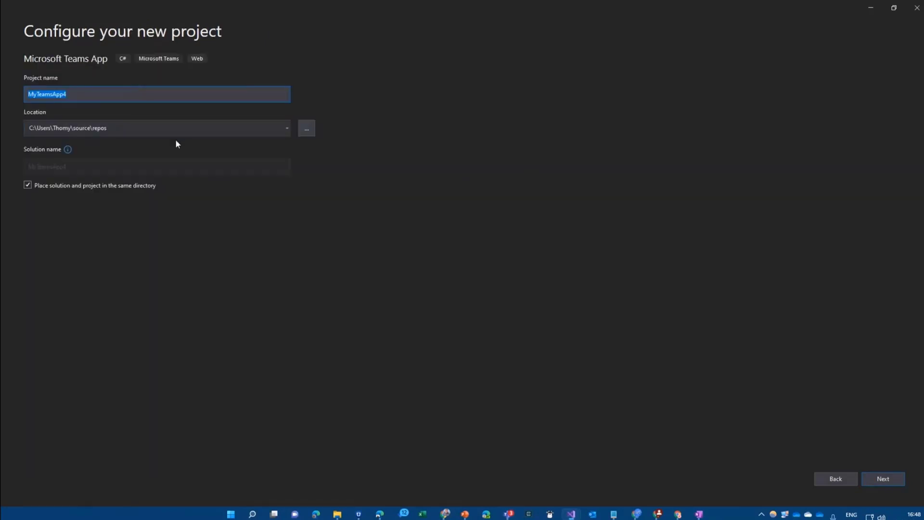
{"action": "type", "text": "PnpDemo"}
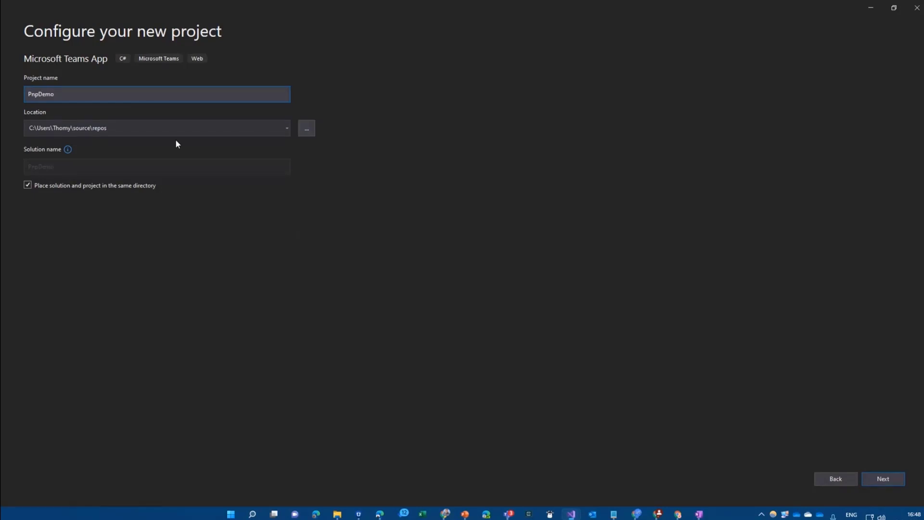
{"action": "left_click", "coordinate": [883, 478]}
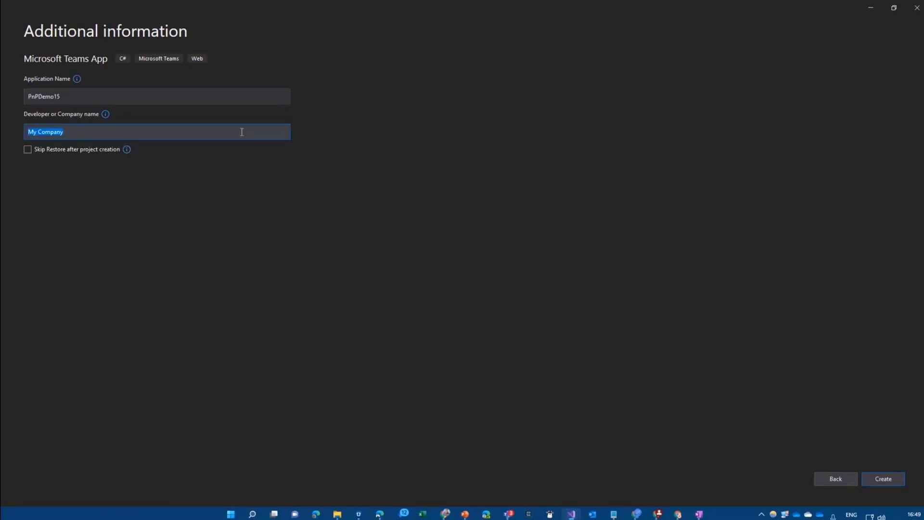
{"action": "type", "text": "Solvion"}
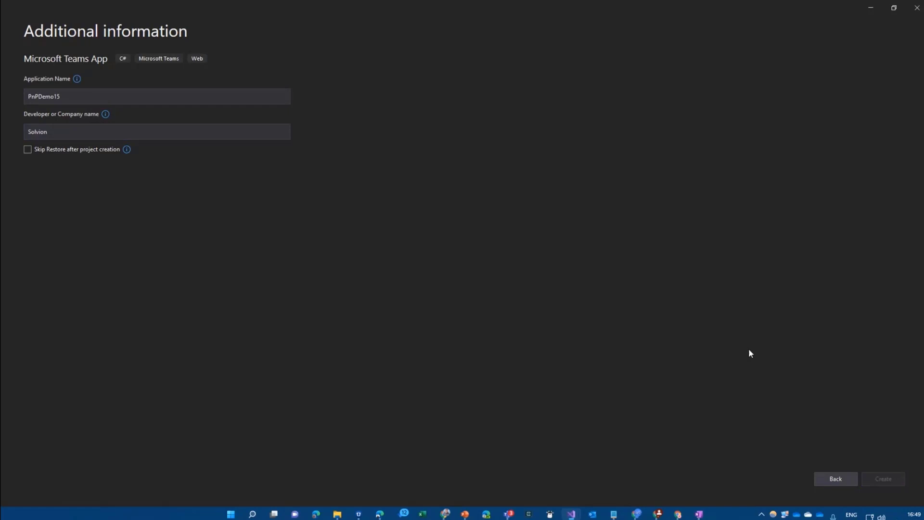
Create the PnPDemo15 project and let packages restore until GettingStarted.txt opens.
{"action": "left_click", "coordinate": [882, 478]}
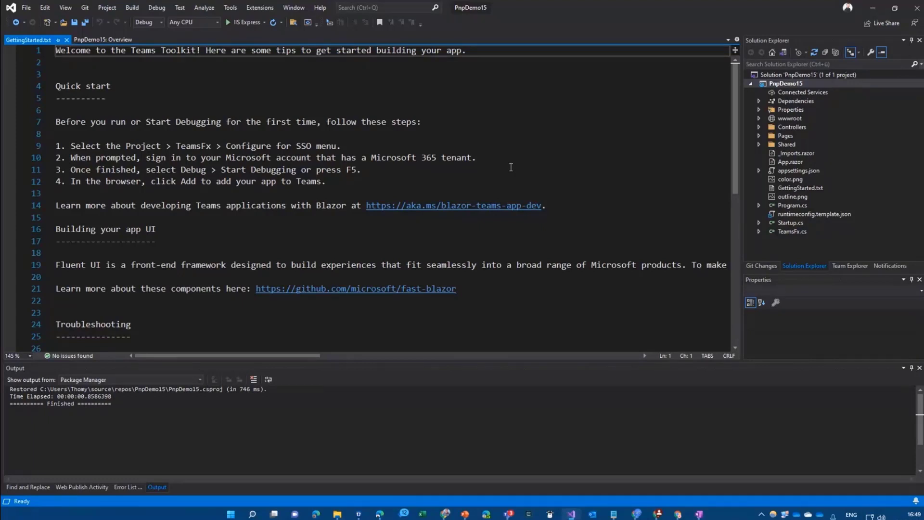
{"action": "mouse_move", "coordinate": [498, 110]}
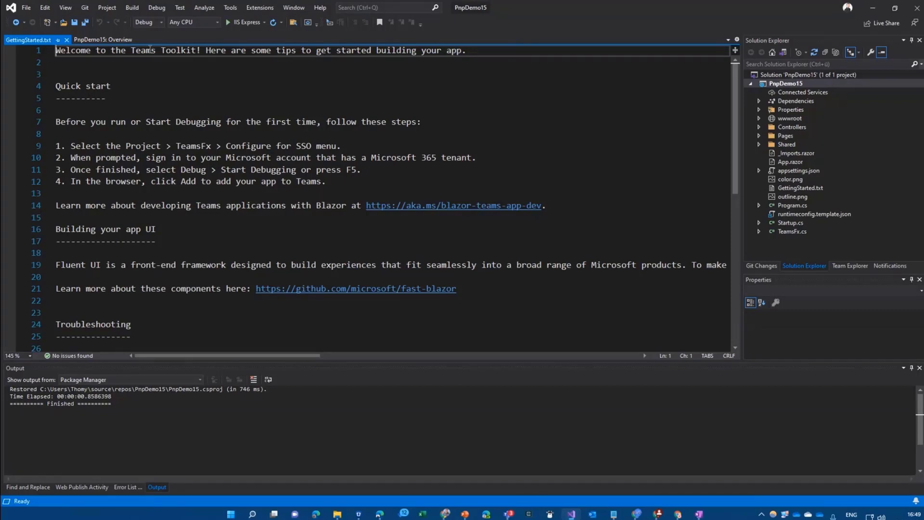
{"action": "left_click", "coordinate": [260, 8]}
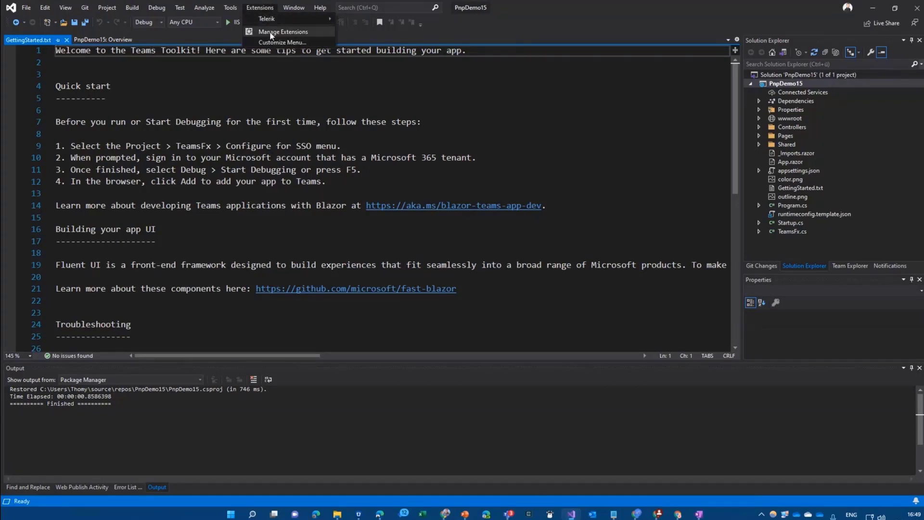
{"action": "left_click", "coordinate": [284, 31]}
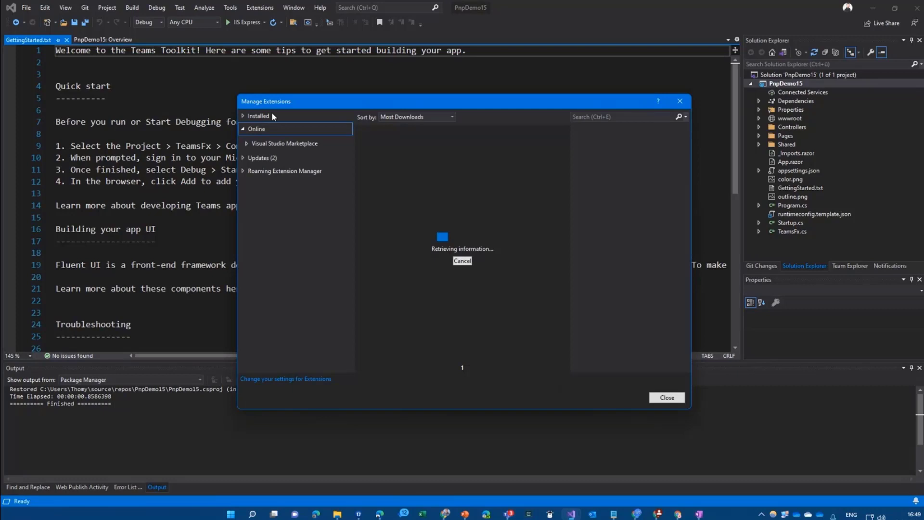
{"action": "left_click", "coordinate": [257, 115]}
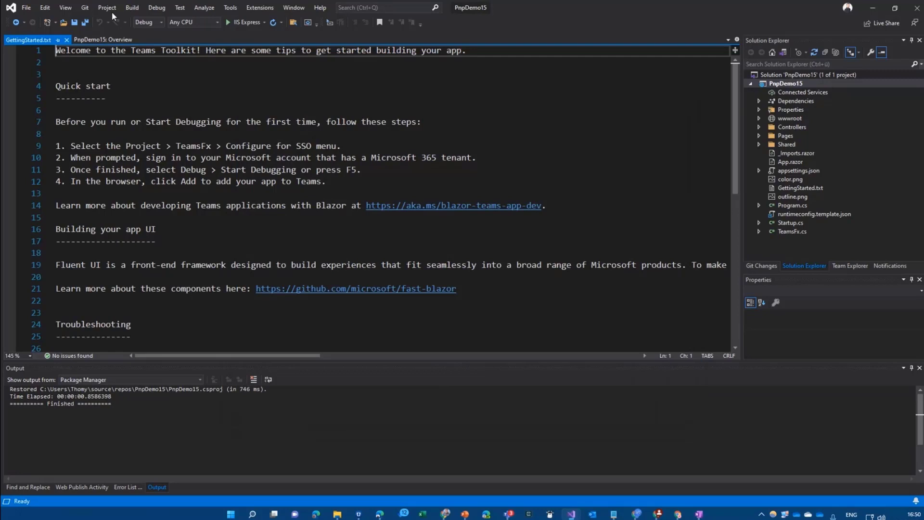
Configure PnPDemo15 for SSO through TeamsFx and start debugging with IIS Express.
{"action": "left_click", "coordinate": [106, 7]}
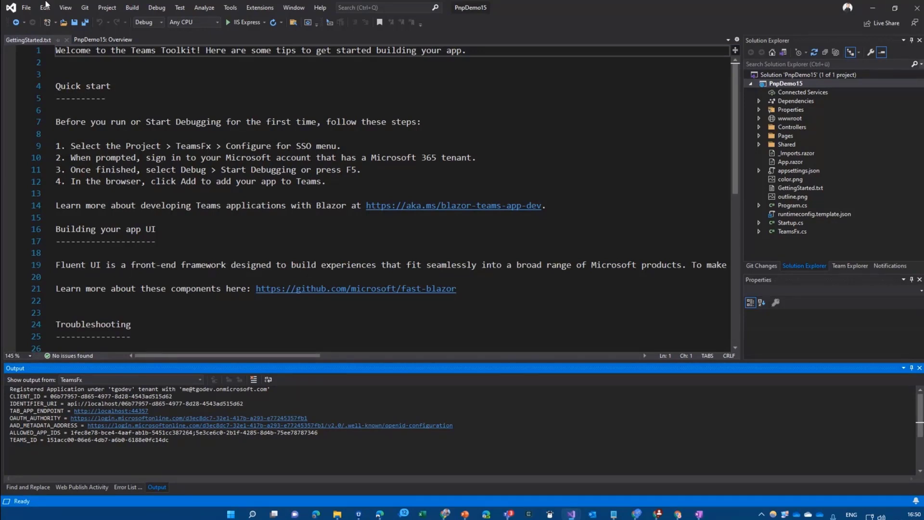
{"action": "left_click", "coordinate": [228, 22]}
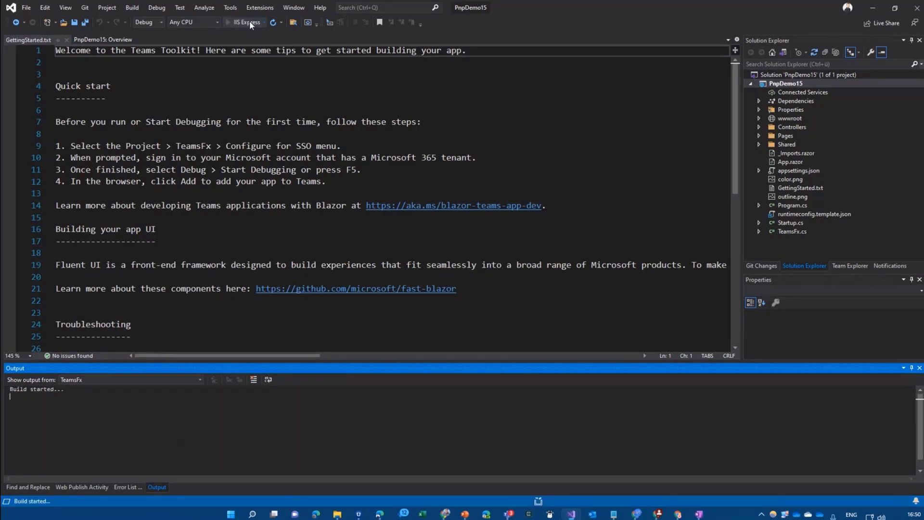
{"action": "left_click", "coordinate": [239, 23]}
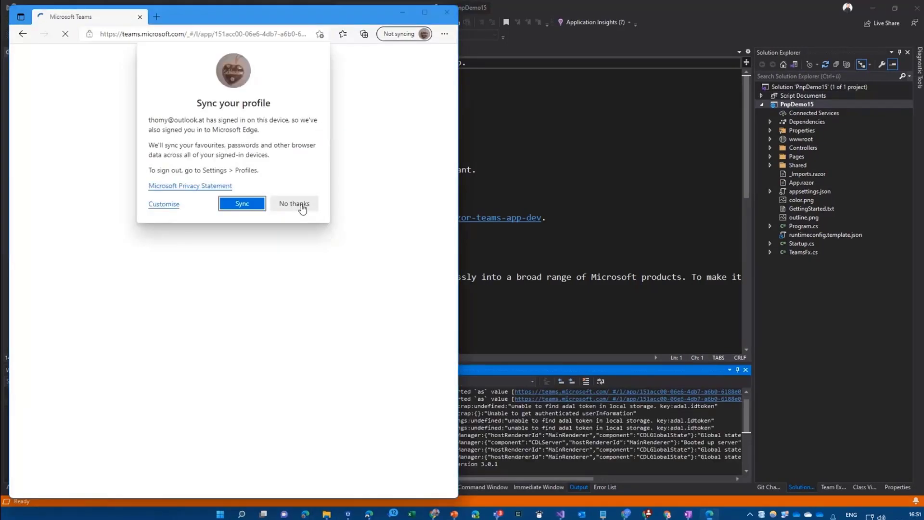
Decline browser sync and sign in with the saved developer tenant email and password.
{"action": "left_click", "coordinate": [293, 203]}
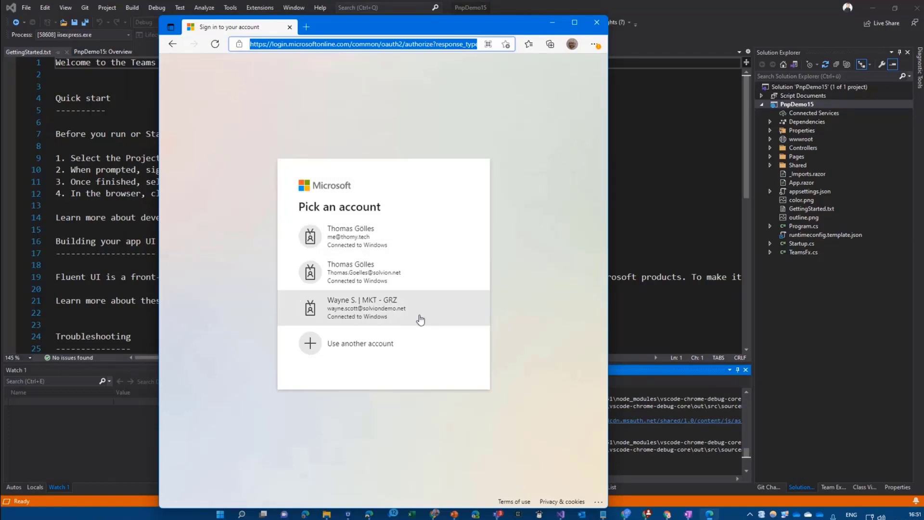
{"action": "left_click", "coordinate": [359, 343]}
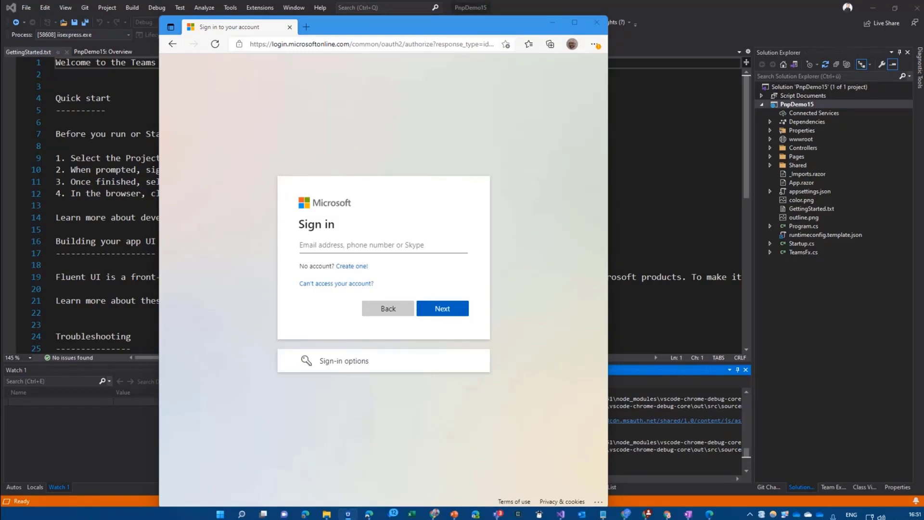
{"action": "left_click", "coordinate": [383, 245]}
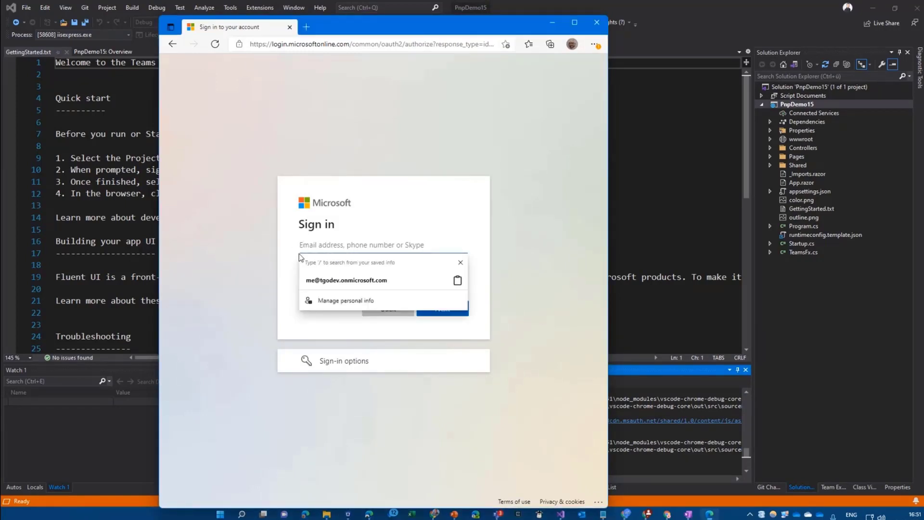
{"action": "left_click", "coordinate": [346, 280]}
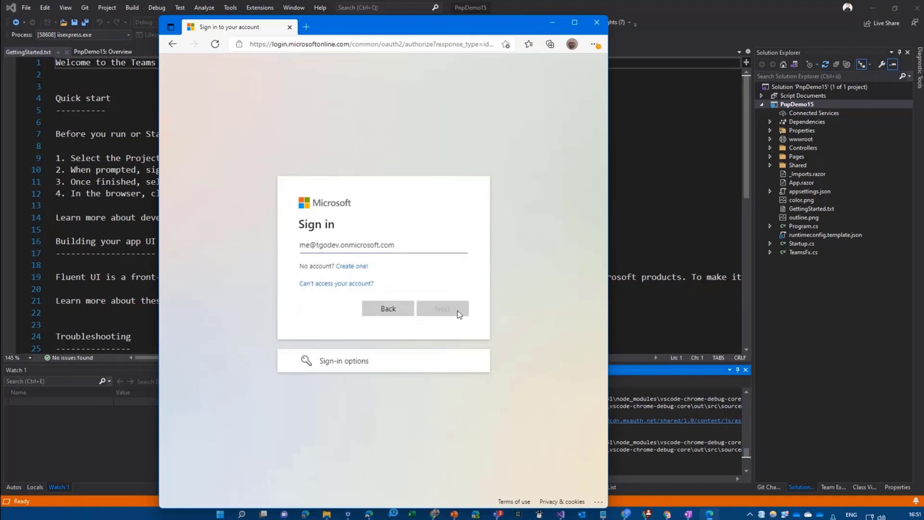
{"action": "left_click", "coordinate": [442, 308]}
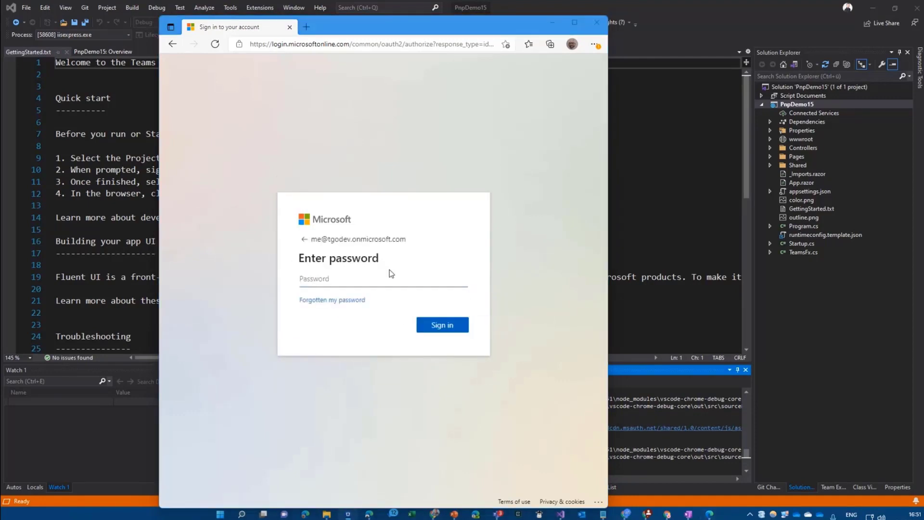
{"action": "left_click", "coordinate": [441, 324]}
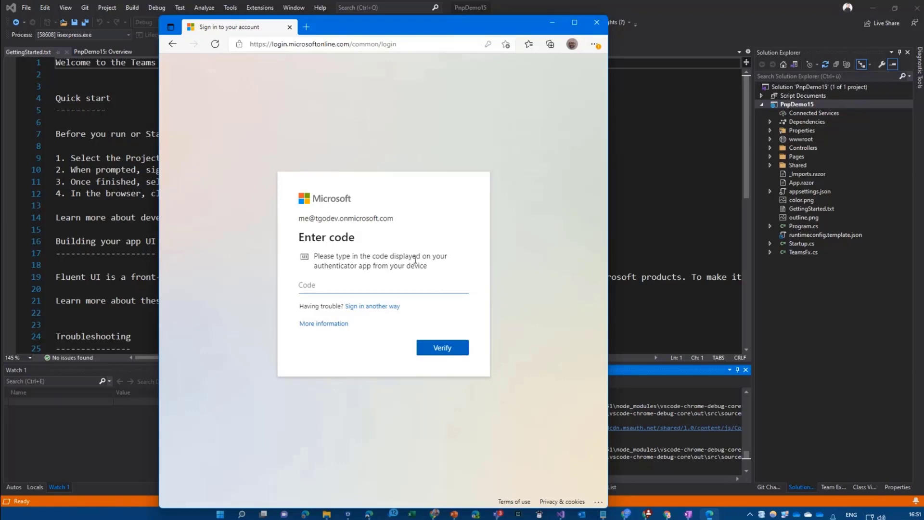
{"action": "left_click", "coordinate": [383, 285]}
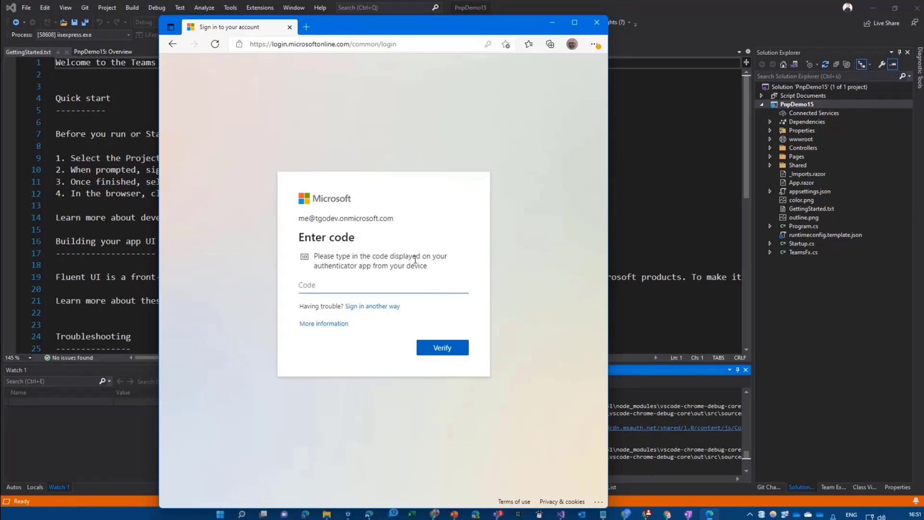
Verify with the authenticator code and choose to stay signed in.
{"action": "left_click", "coordinate": [383, 284]}
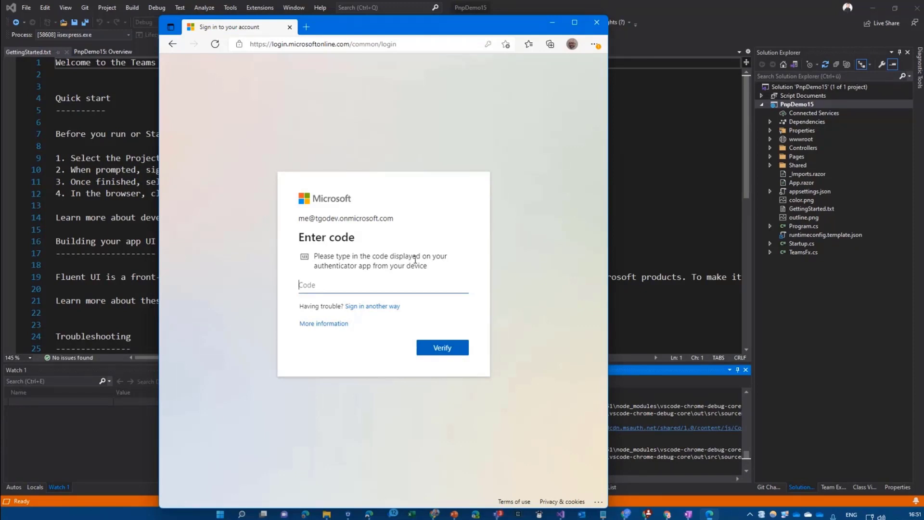
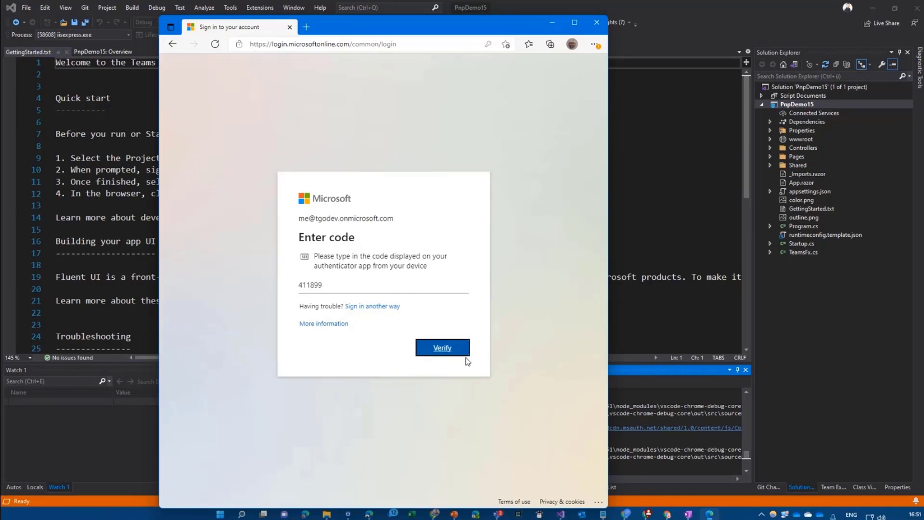
{"action": "left_click", "coordinate": [441, 347]}
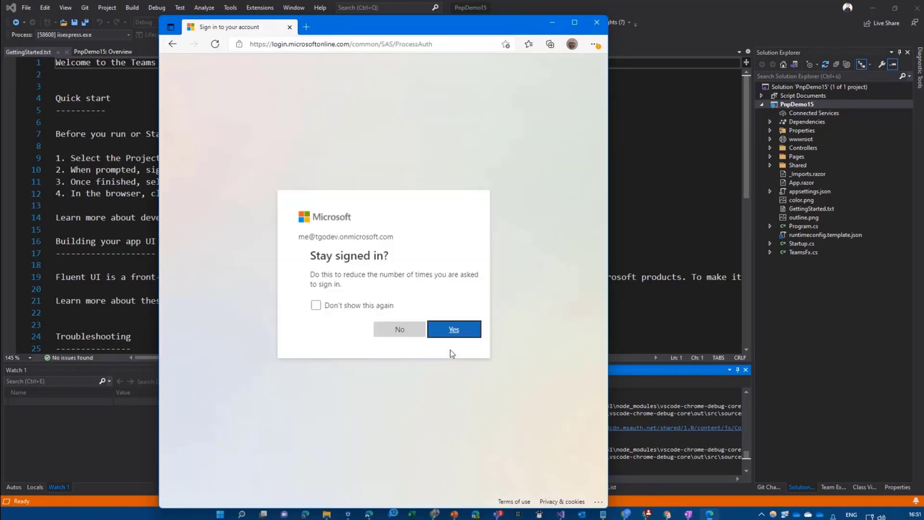
{"action": "left_click", "coordinate": [453, 329]}
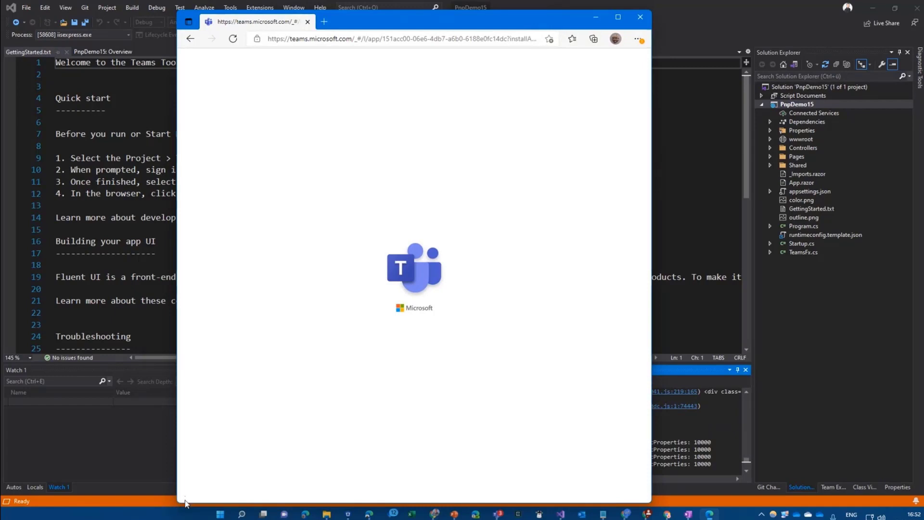
{"action": "mouse_move", "coordinate": [193, 500]}
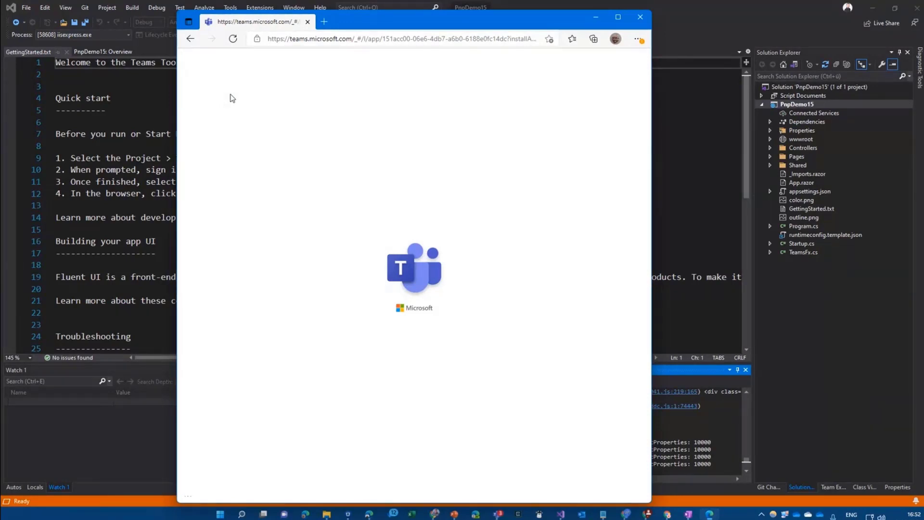
{"action": "mouse_move", "coordinate": [247, 190]}
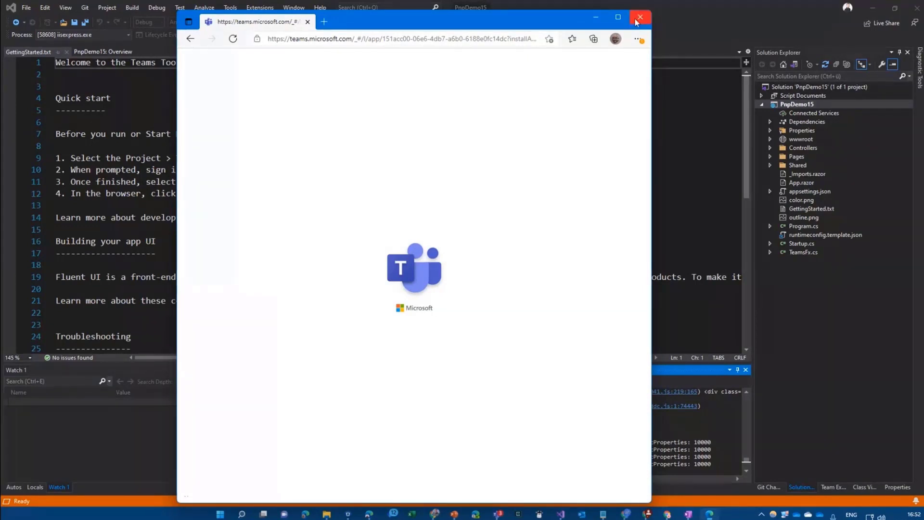
{"action": "mouse_move", "coordinate": [640, 18]}
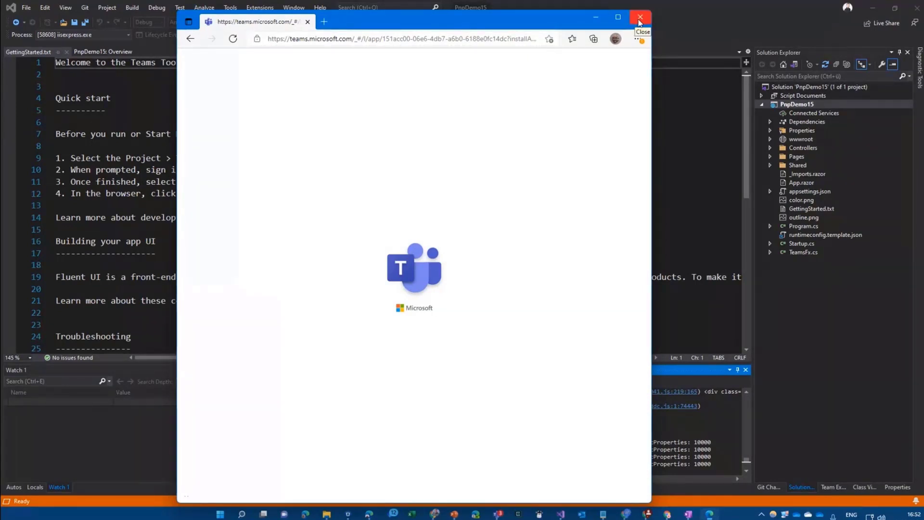
Close the hung Teams window and rerun debugging until PnPDemo15's install dialog appears.
{"action": "left_click", "coordinate": [640, 17]}
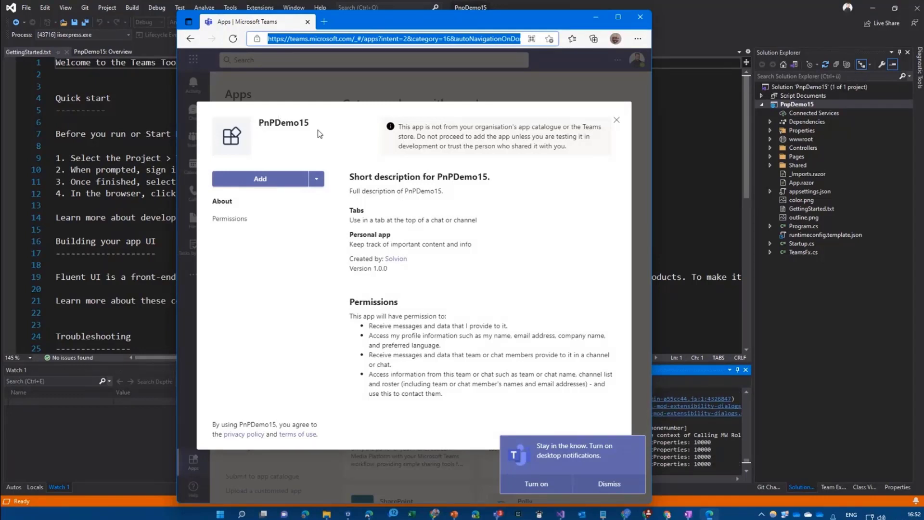
Confirm Add in the PnPDemo15 install dialog.
{"action": "left_click", "coordinate": [260, 178]}
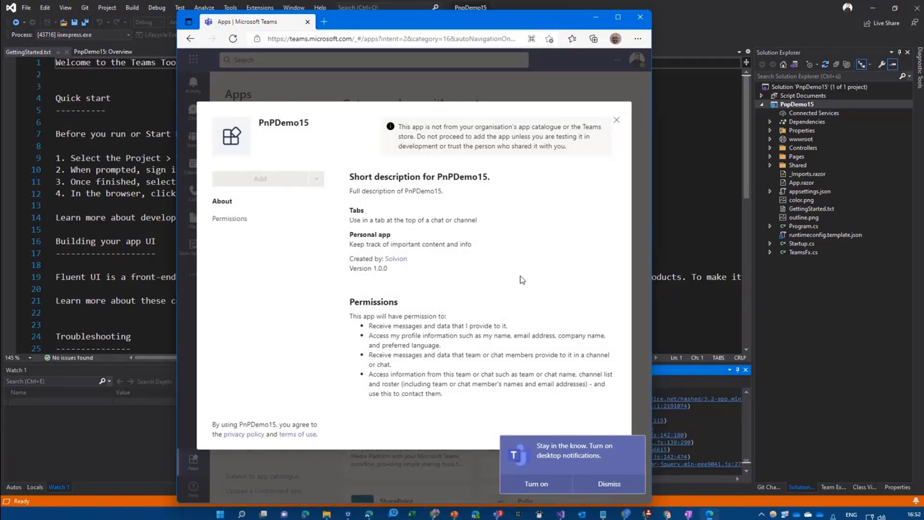
{"action": "mouse_move", "coordinate": [512, 286]}
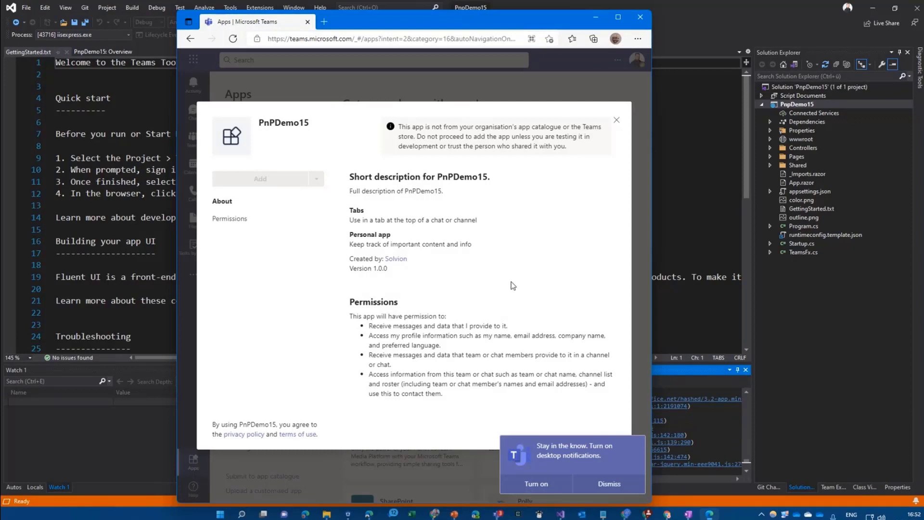
{"action": "left_click", "coordinate": [259, 179]}
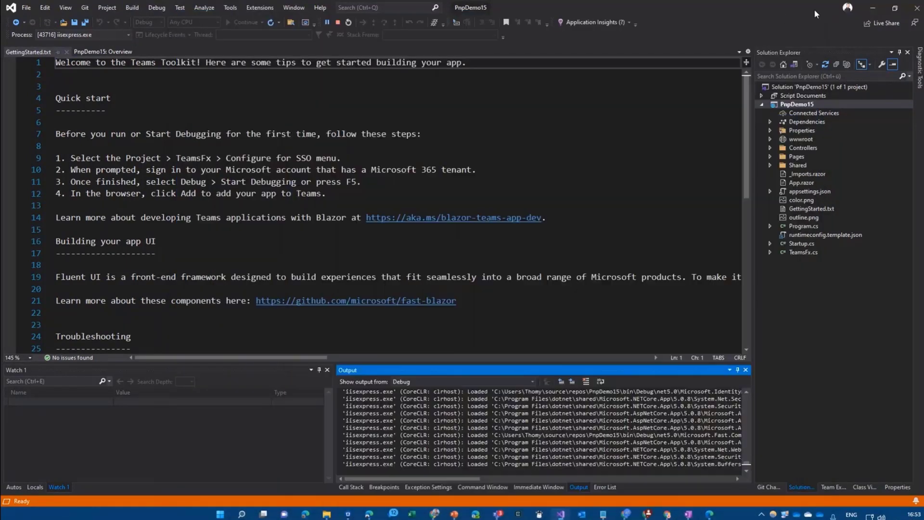
{"action": "left_click", "coordinate": [847, 7]}
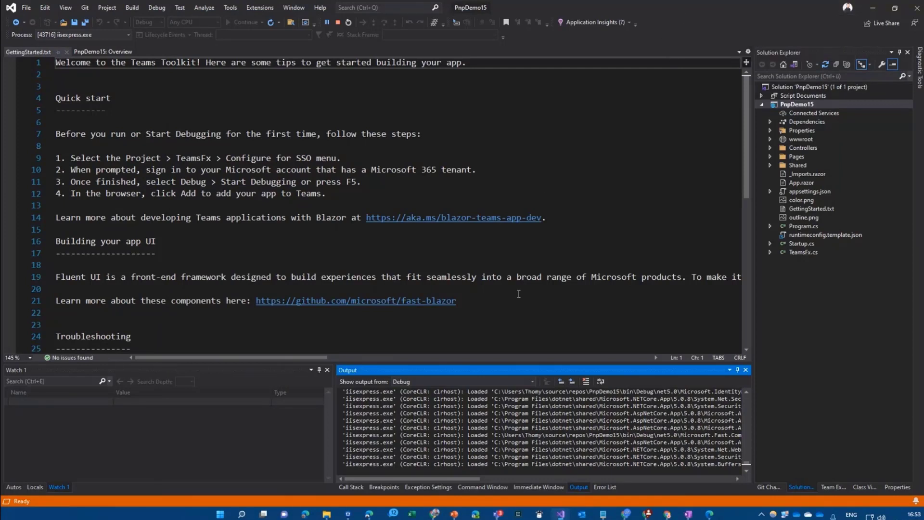
{"action": "mouse_move", "coordinate": [517, 282]}
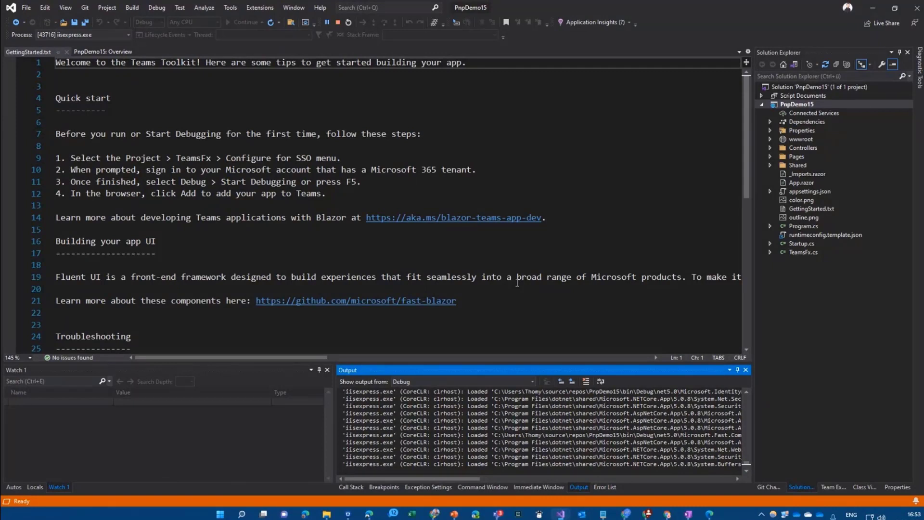
{"action": "mouse_move", "coordinate": [483, 306]}
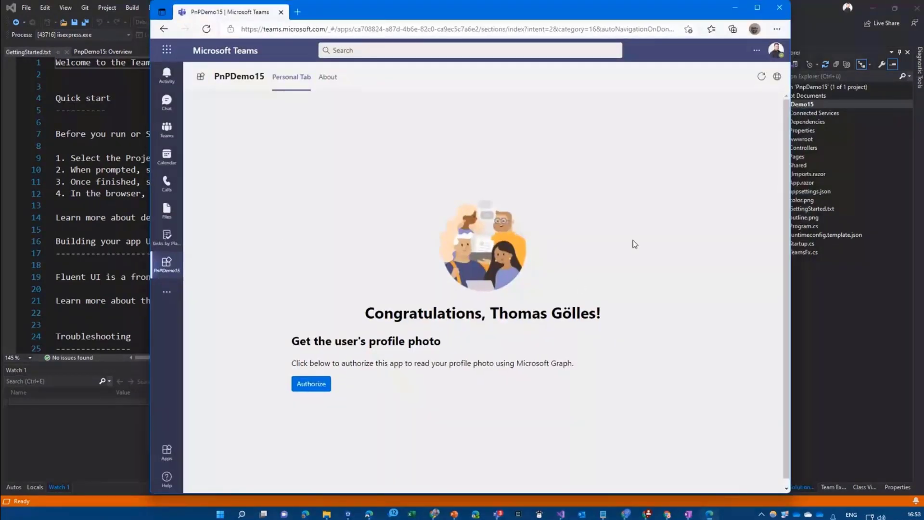
{"action": "mouse_move", "coordinate": [268, 406]}
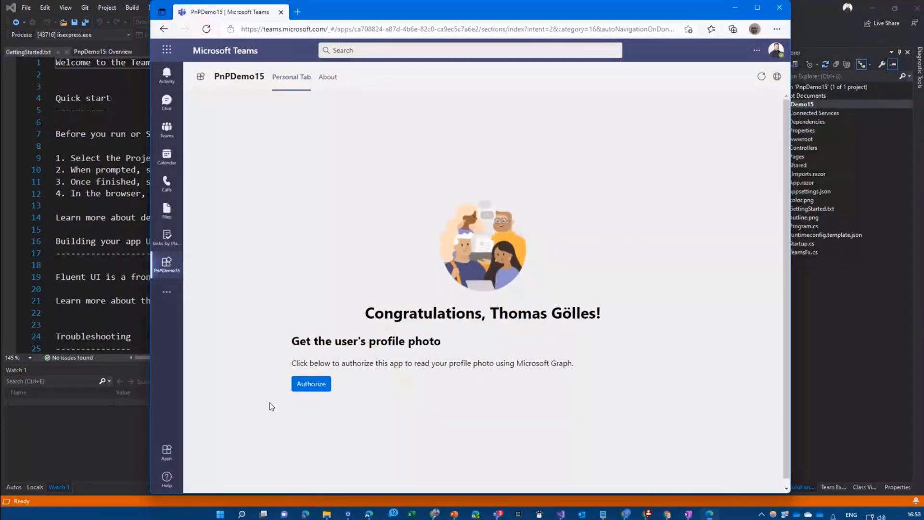
Authorize the Personal Tab with organisation-wide consent and accept the requested permissions.
{"action": "left_click", "coordinate": [311, 383]}
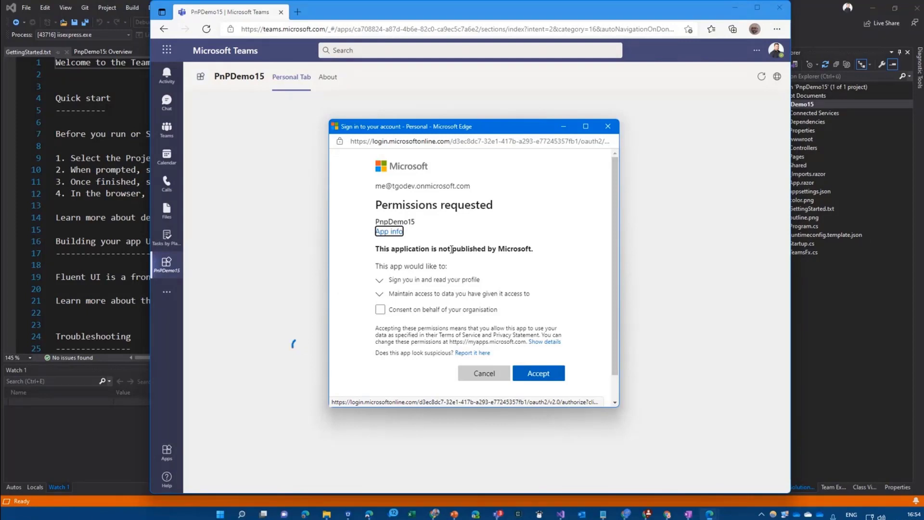
{"action": "left_click", "coordinate": [380, 309]}
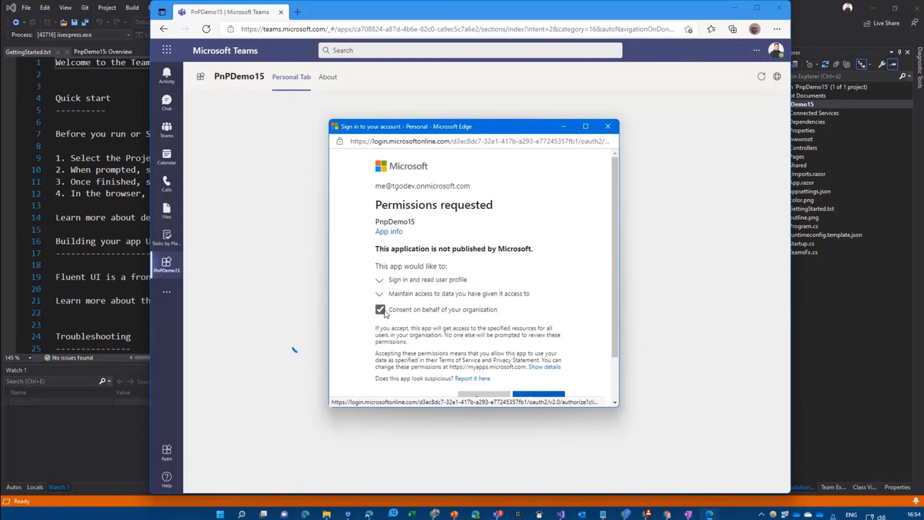
{"action": "scroll", "scroll_direction": "down", "scroll_amount": 3}
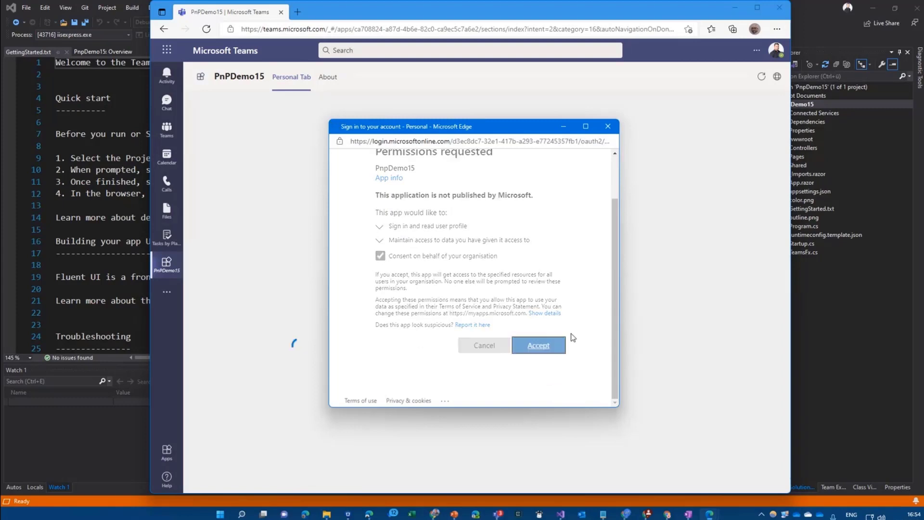
{"action": "left_click", "coordinate": [537, 345]}
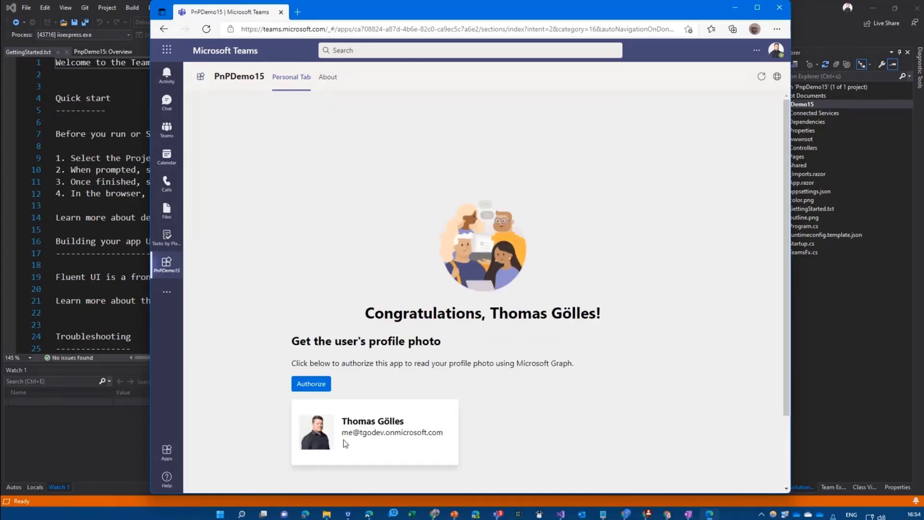
{"action": "mouse_move", "coordinate": [167, 213]}
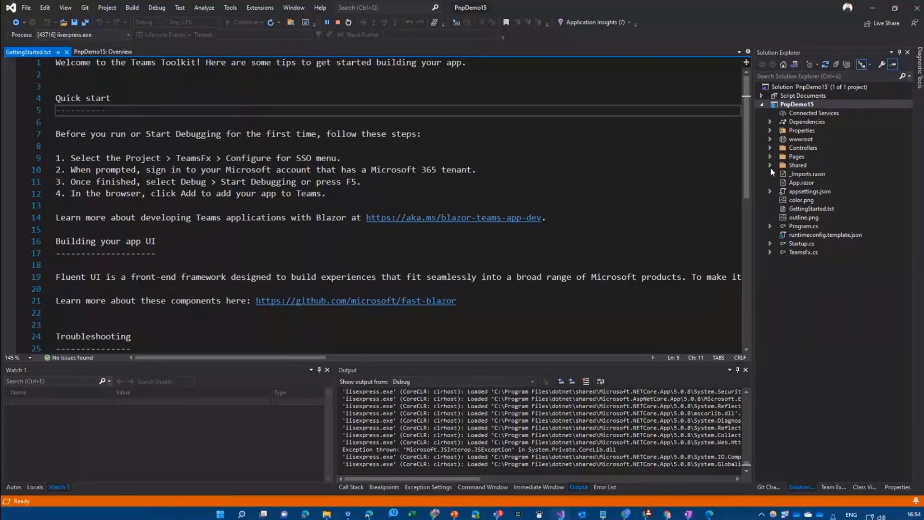
Expand Pages in Solution Explorer and open Tab.razor to review its markup.
{"action": "left_click", "coordinate": [770, 156]}
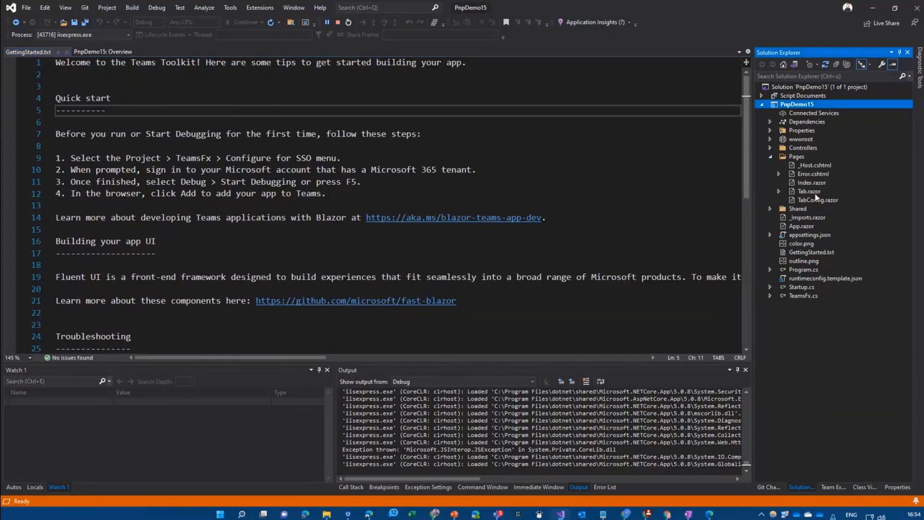
{"action": "double_click", "coordinate": [809, 191]}
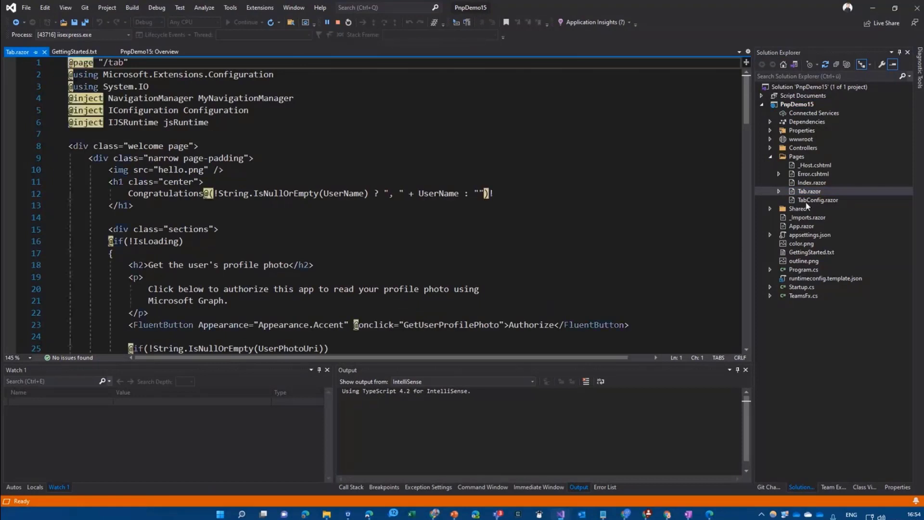
{"action": "left_click", "coordinate": [139, 63]}
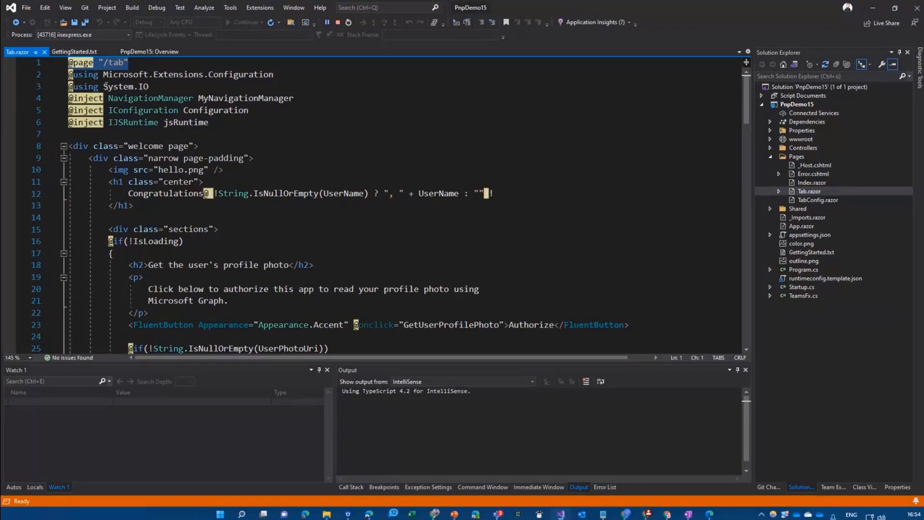
{"action": "mouse_move", "coordinate": [216, 193]}
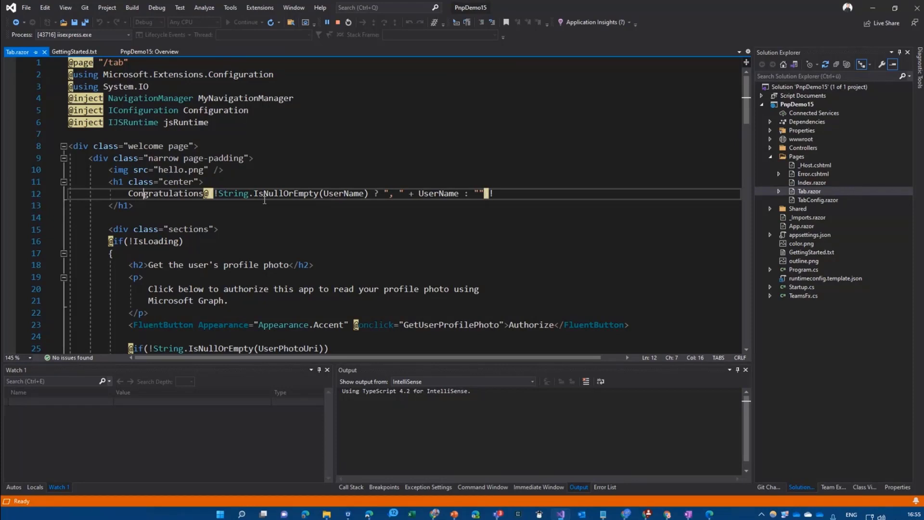
{"action": "mouse_move", "coordinate": [233, 194]}
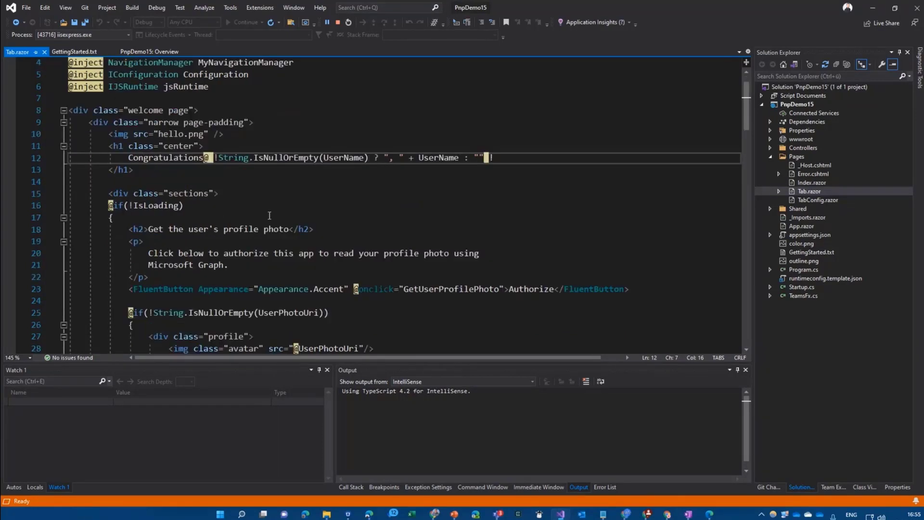
{"action": "scroll", "scroll_direction": "down", "scroll_amount": 3}
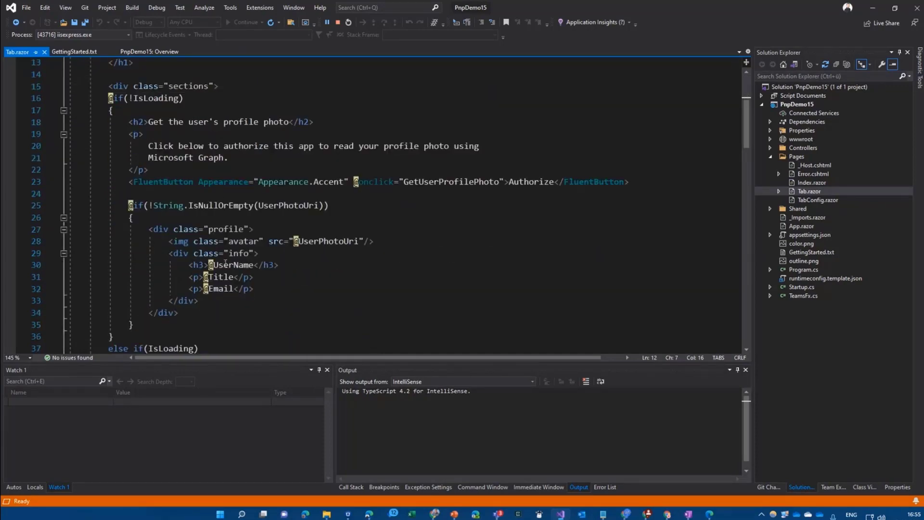
{"action": "scroll", "scroll_direction": "down", "scroll_amount": 3}
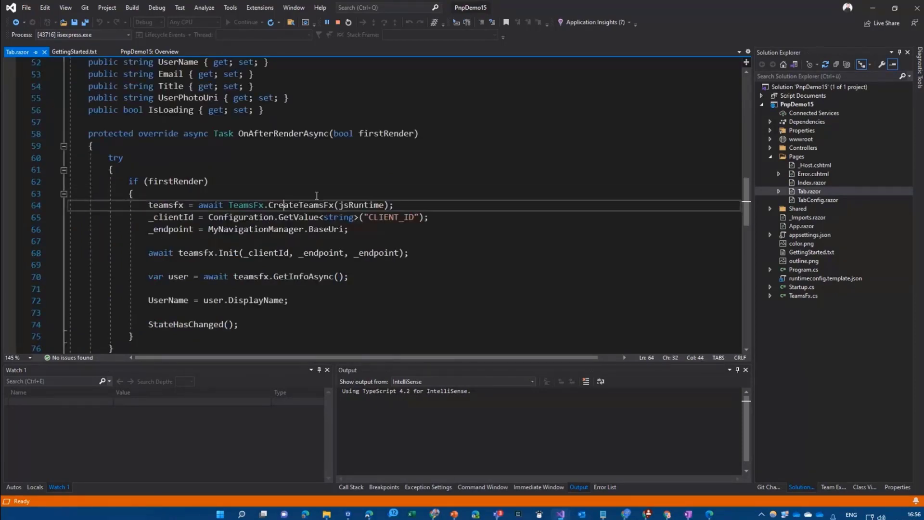
{"action": "double_click", "coordinate": [300, 205]}
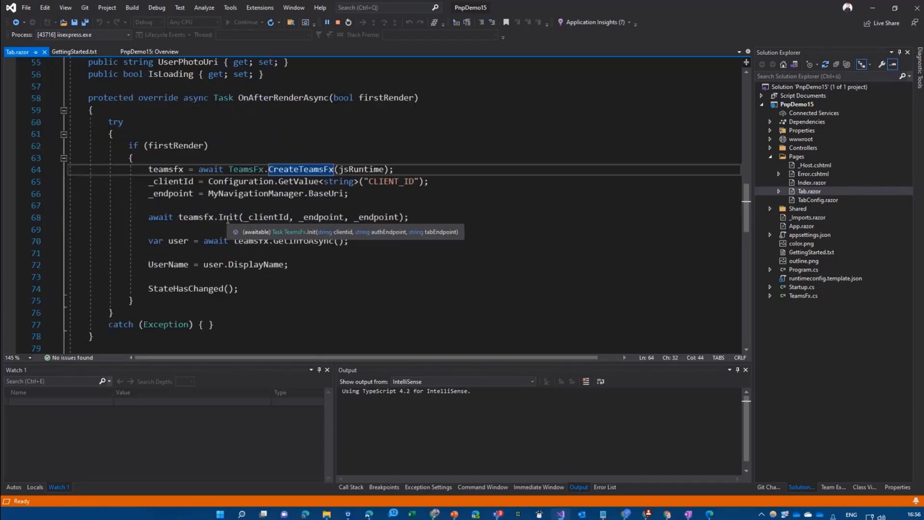
{"action": "scroll", "scroll_direction": "down", "scroll_amount": 3}
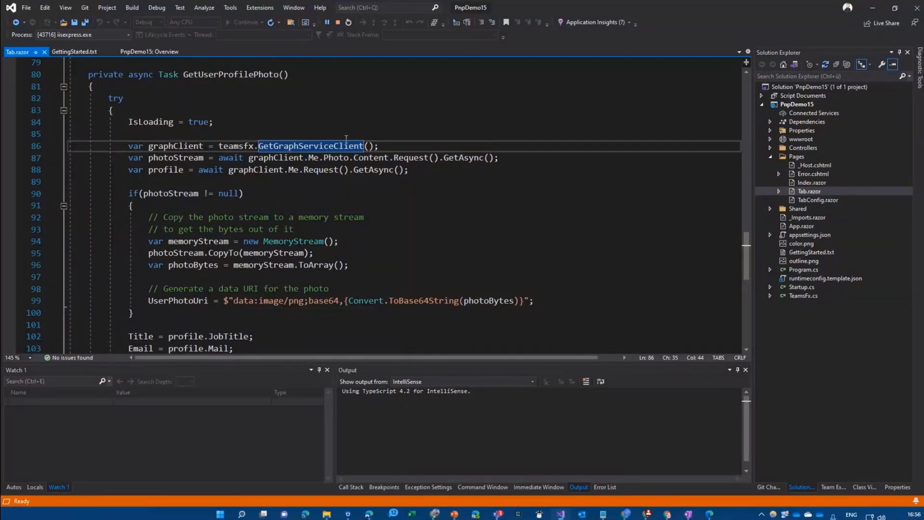
{"action": "left_click", "coordinate": [303, 182]}
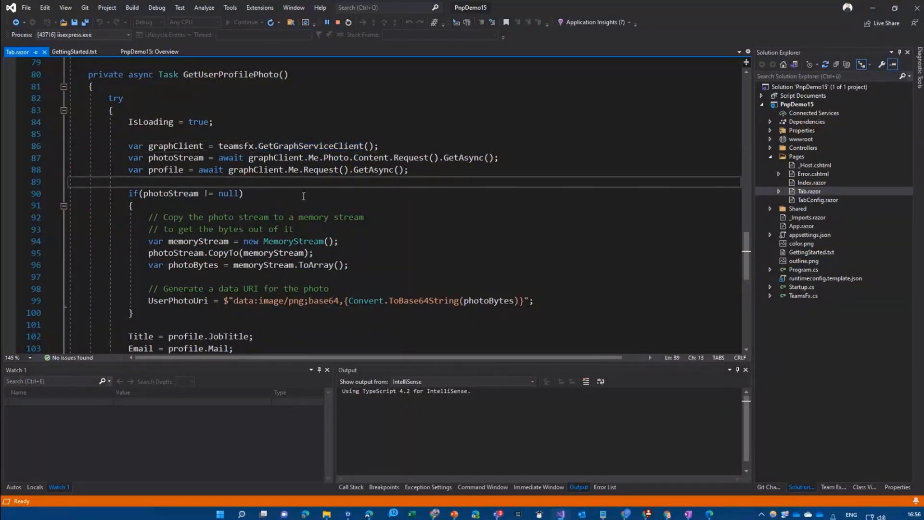
{"action": "mouse_move", "coordinate": [333, 236]}
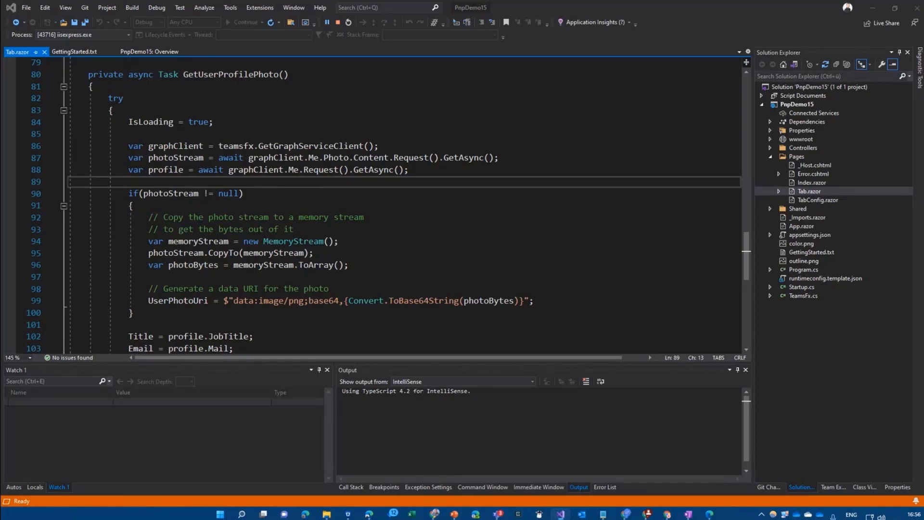
{"action": "mouse_move", "coordinate": [42, 157]}
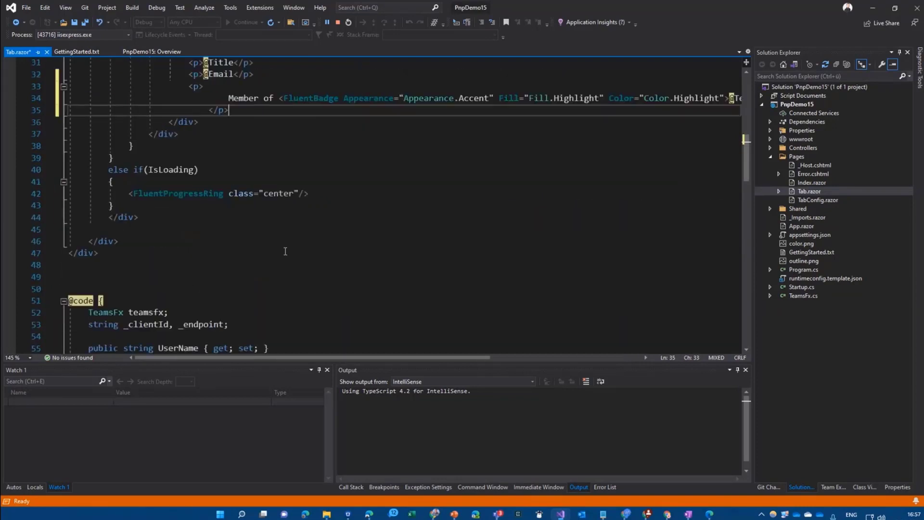
Add 'public int TeamCount = 0;', fill it from JoinedTeams count, and debug in Teams.
{"action": "scroll", "scroll_direction": "down", "scroll_amount": 3}
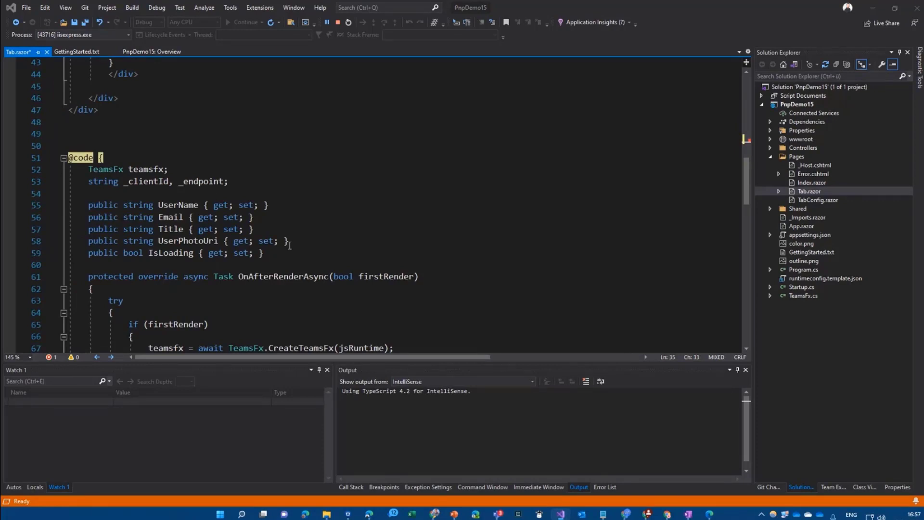
{"action": "key", "text": "Enter"}
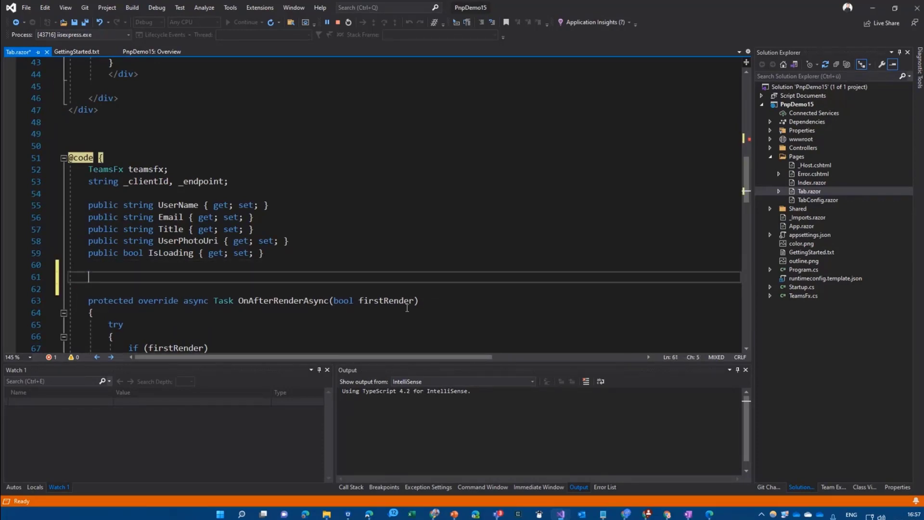
{"action": "type", "text": "public int TeamCount = 0;"}
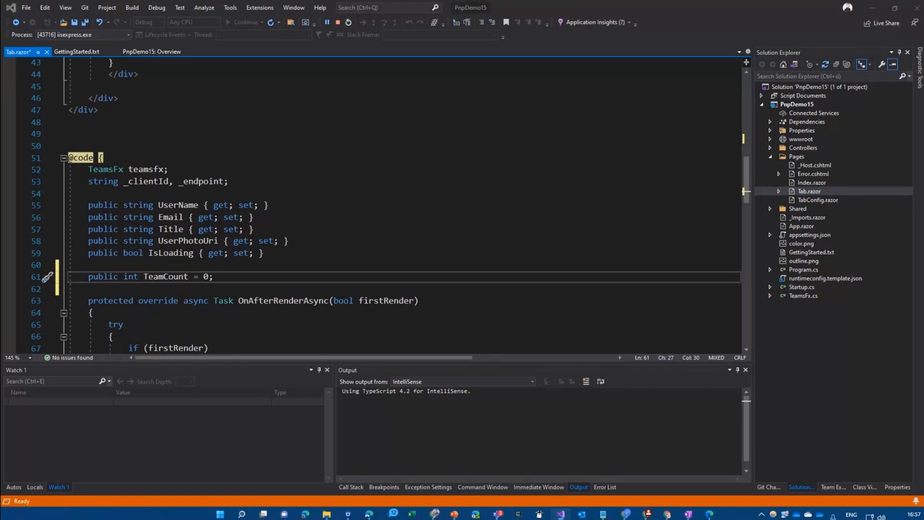
{"action": "scroll", "scroll_direction": "down", "scroll_amount": 3}
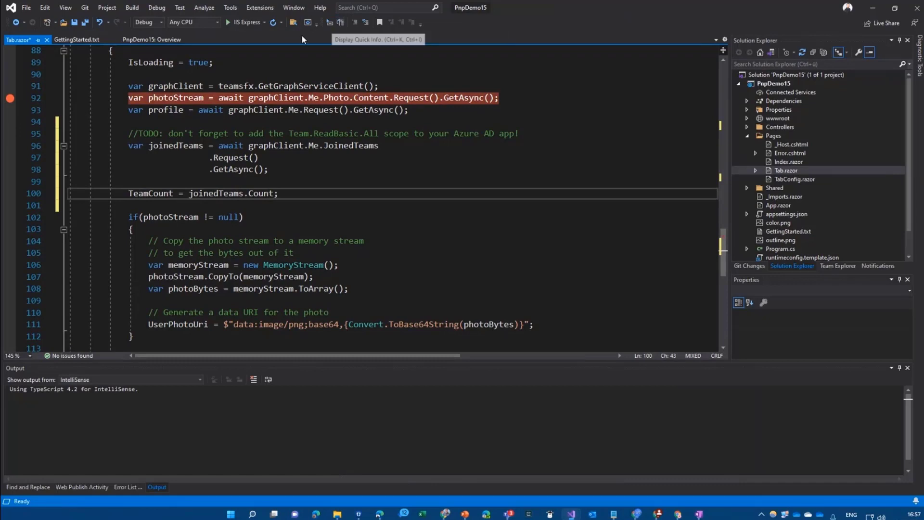
{"action": "left_click", "coordinate": [242, 21]}
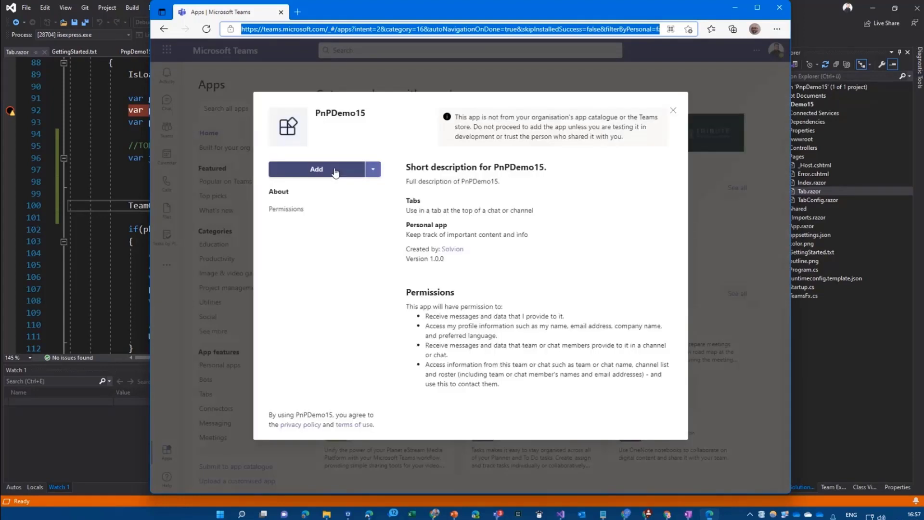
Add PnPDemo15 in Teams so the debugger pauses inside GetUserProfilePhoto.
{"action": "left_click", "coordinate": [316, 169]}
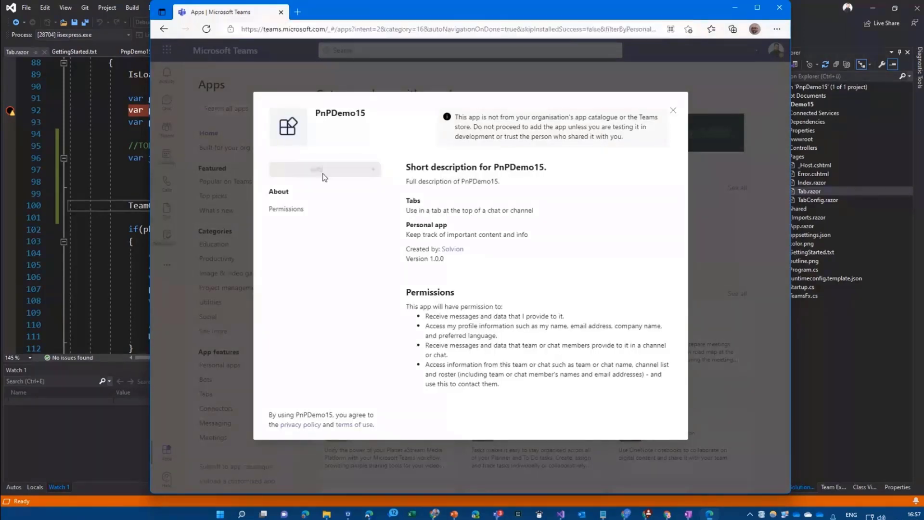
{"action": "left_click", "coordinate": [324, 169]}
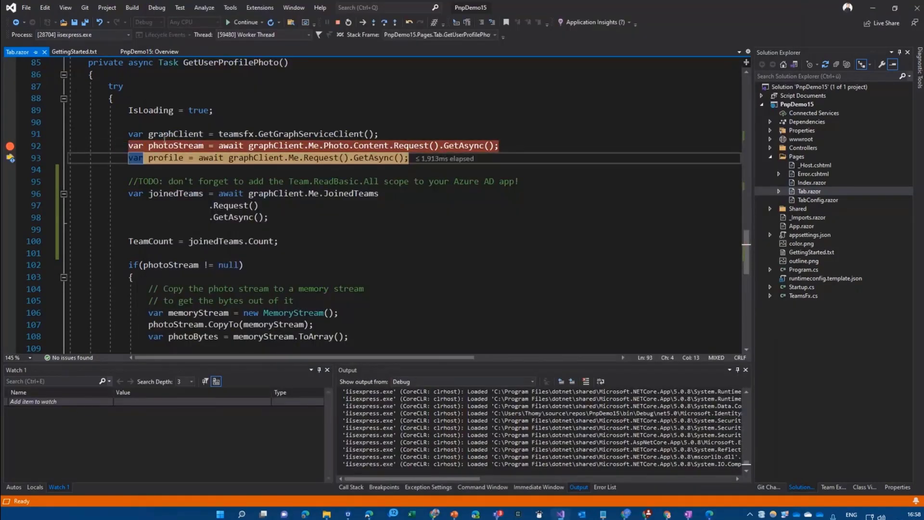
Step over the next line of the profile photo code with F10.
{"action": "key", "text": "F10"}
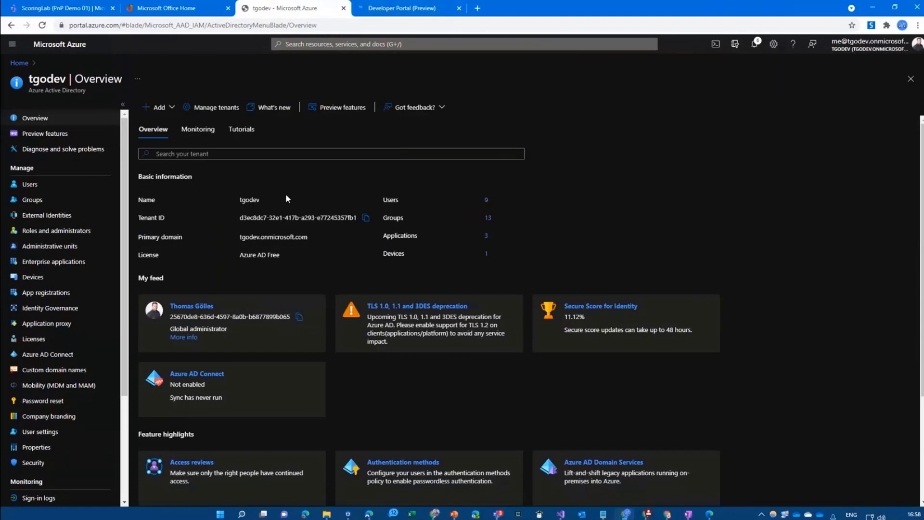
Give PnpDemo15 delegated Graph permission Team.ReadBasic.All and grant tgodev admin consent.
{"action": "left_click", "coordinate": [46, 292]}
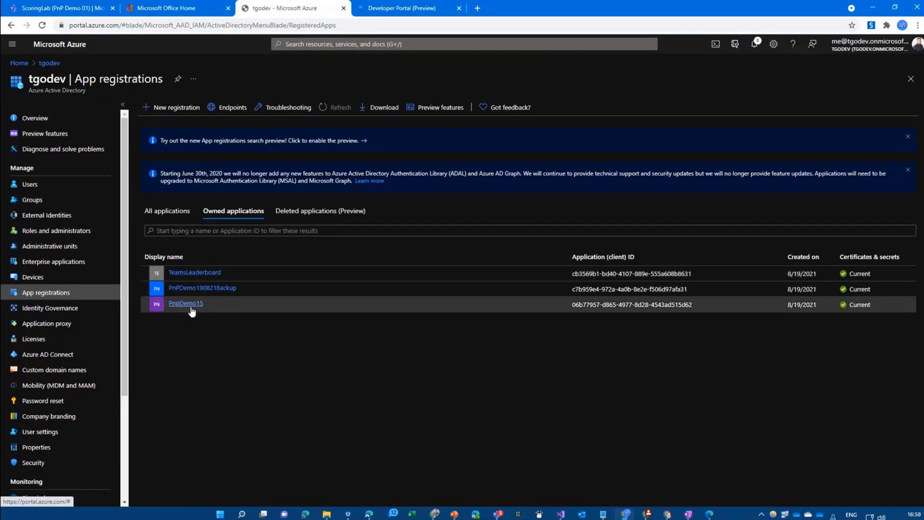
{"action": "left_click", "coordinate": [185, 303]}
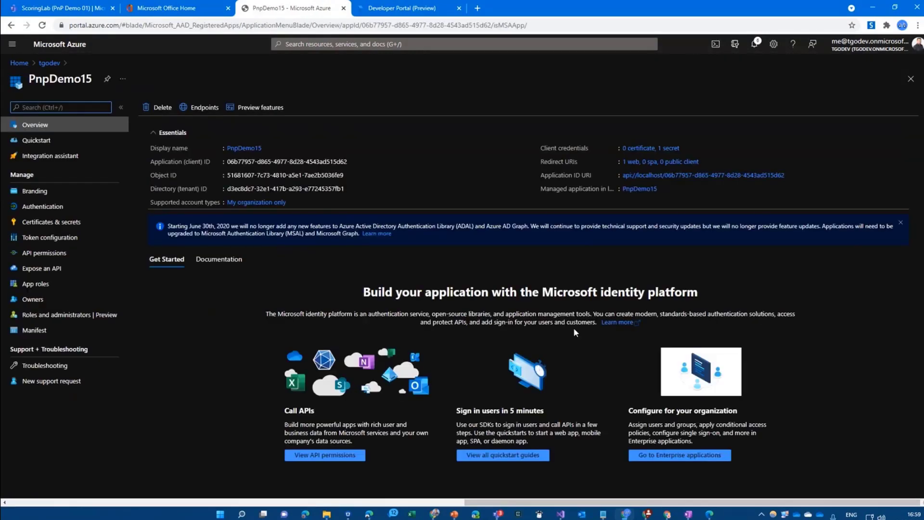
{"action": "left_click", "coordinate": [44, 253]}
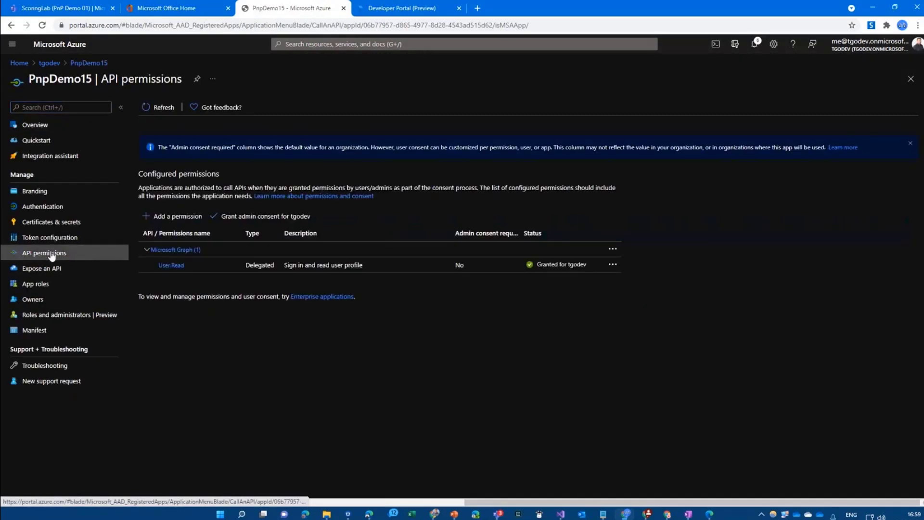
{"action": "left_click", "coordinate": [177, 215]}
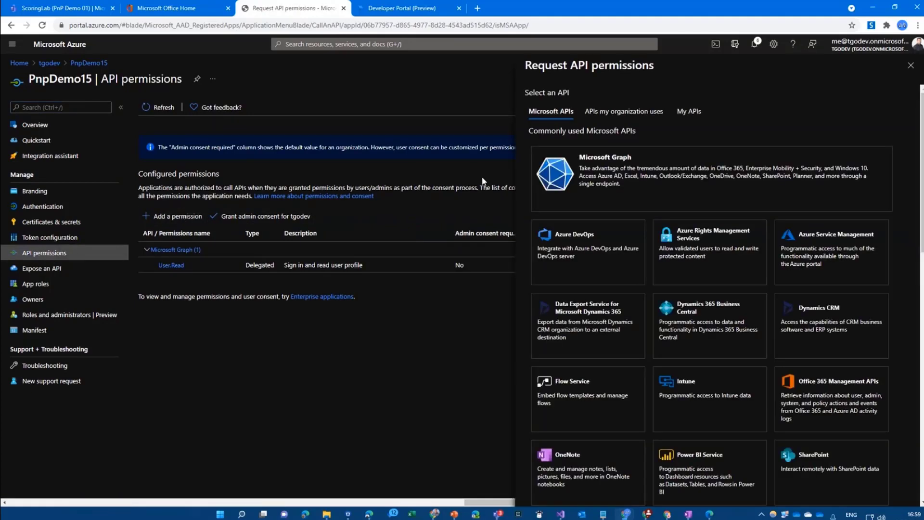
{"action": "mouse_move", "coordinate": [653, 180]}
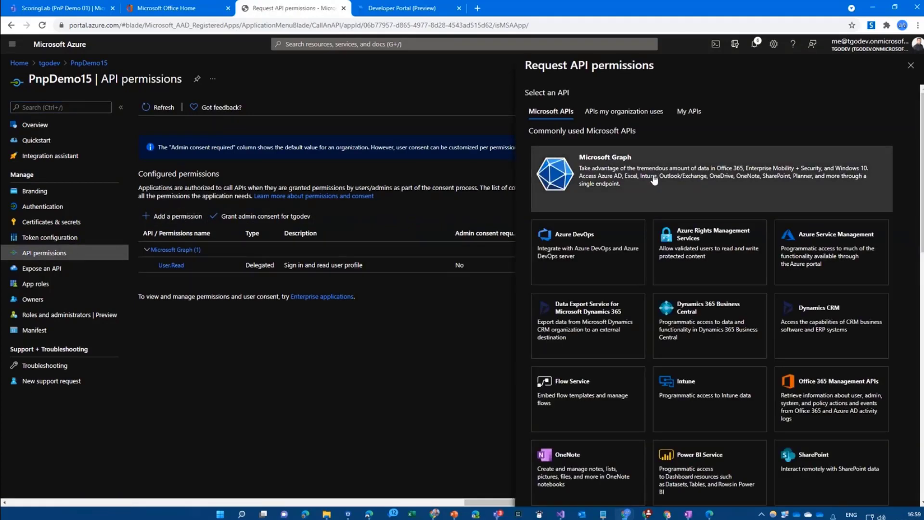
{"action": "left_click", "coordinate": [604, 174]}
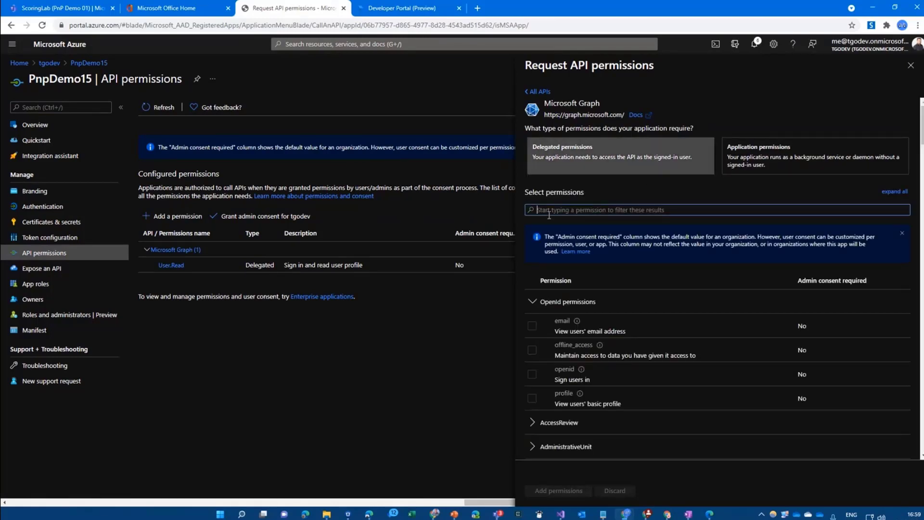
{"action": "type", "text": "team"}
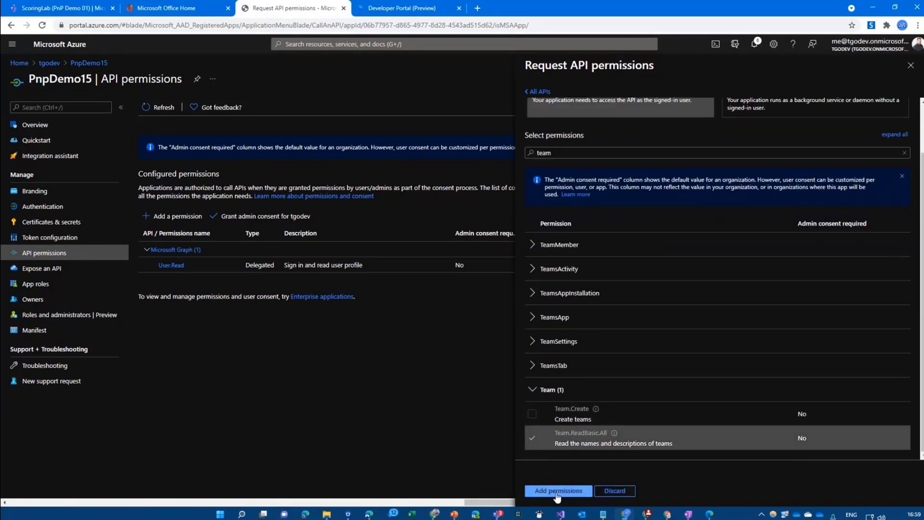
{"action": "left_click", "coordinate": [557, 490]}
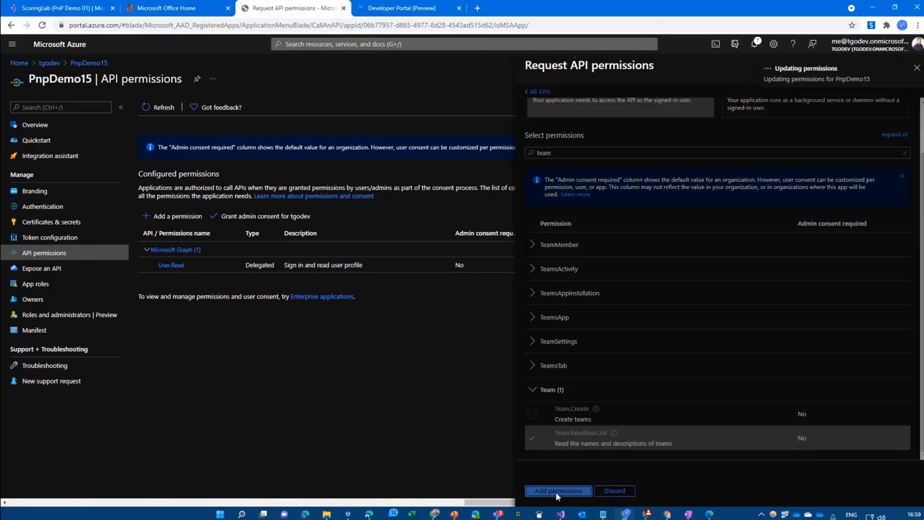
{"action": "left_click", "coordinate": [557, 490]}
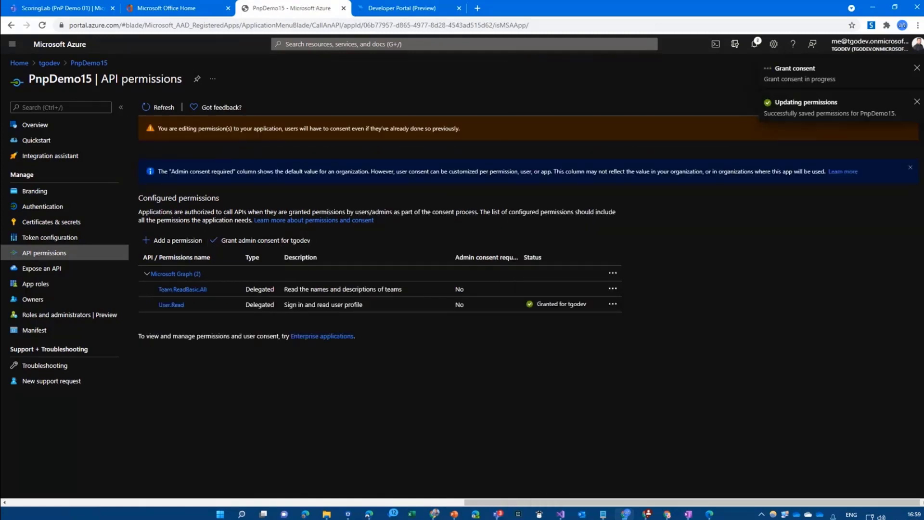
{"action": "left_click", "coordinate": [265, 240]}
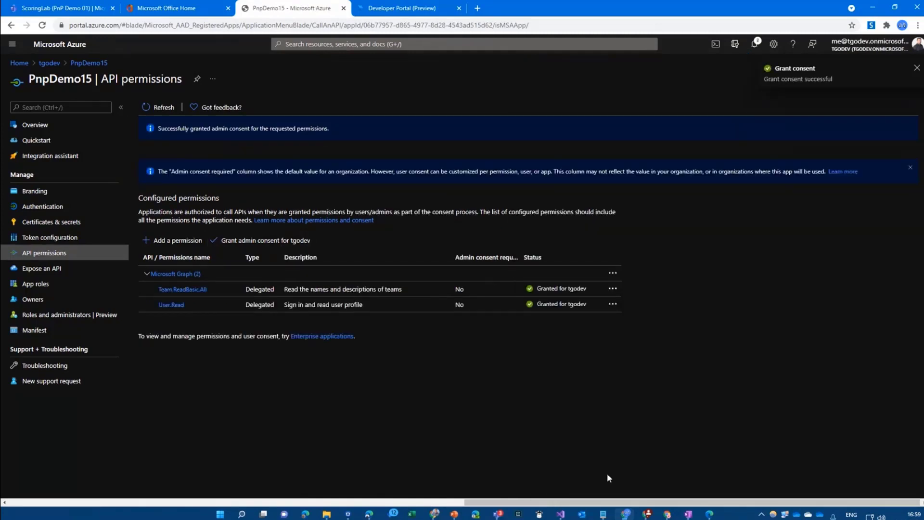
{"action": "mouse_move", "coordinate": [557, 514]}
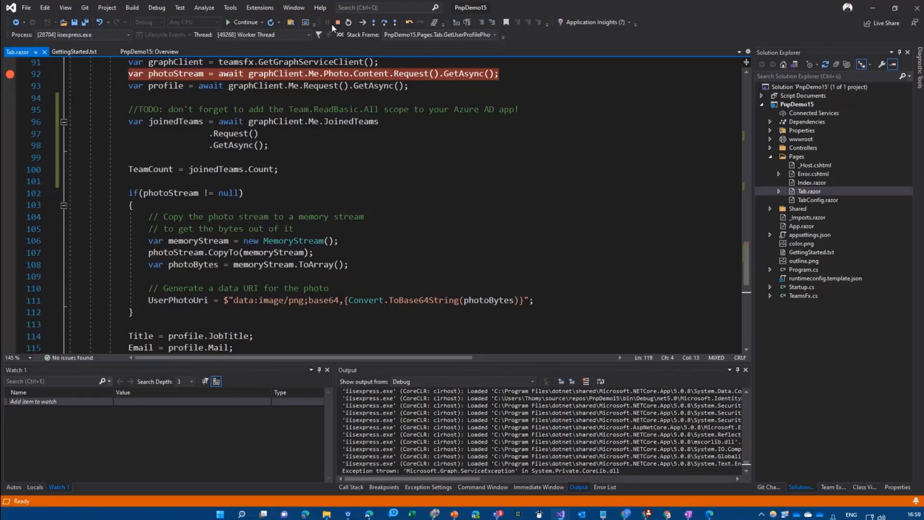
Restart the Visual Studio debugging session (Ctrl+Shift+F5).
{"action": "left_click", "coordinate": [326, 22]}
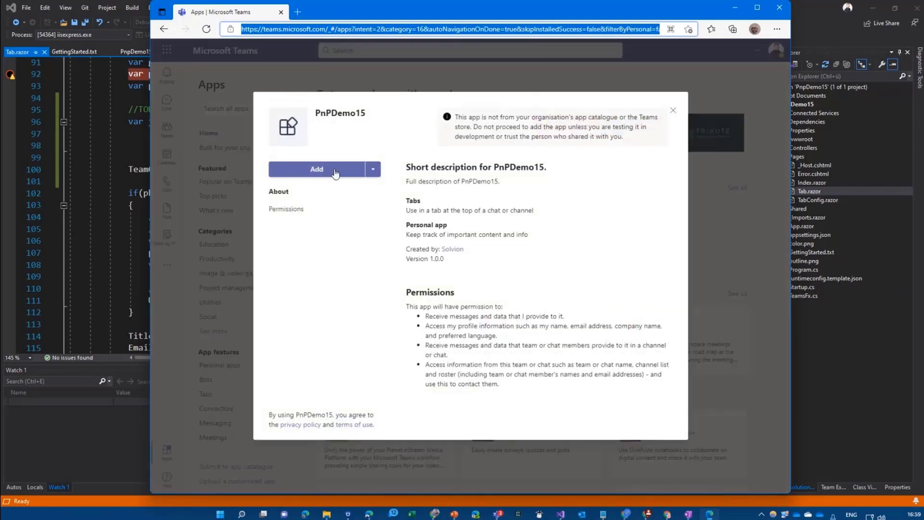
Re-add PnPDemo15 so its tab shows the profile card with 'Member of 6 teams'.
{"action": "left_click", "coordinate": [317, 169]}
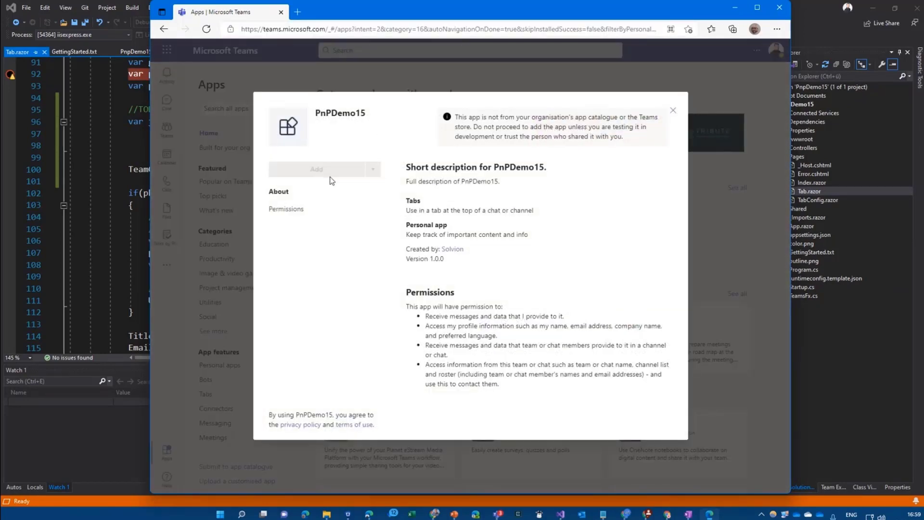
{"action": "left_click", "coordinate": [316, 169]}
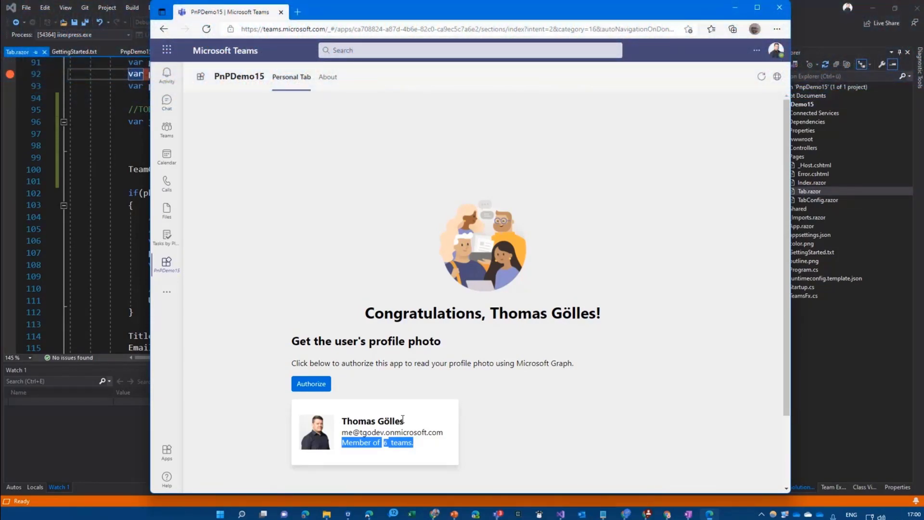
{"action": "mouse_move", "coordinate": [509, 343]}
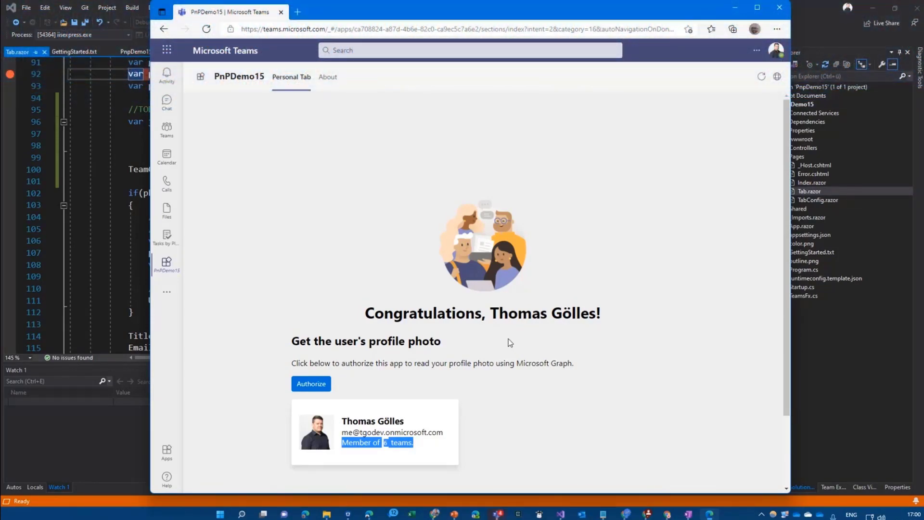